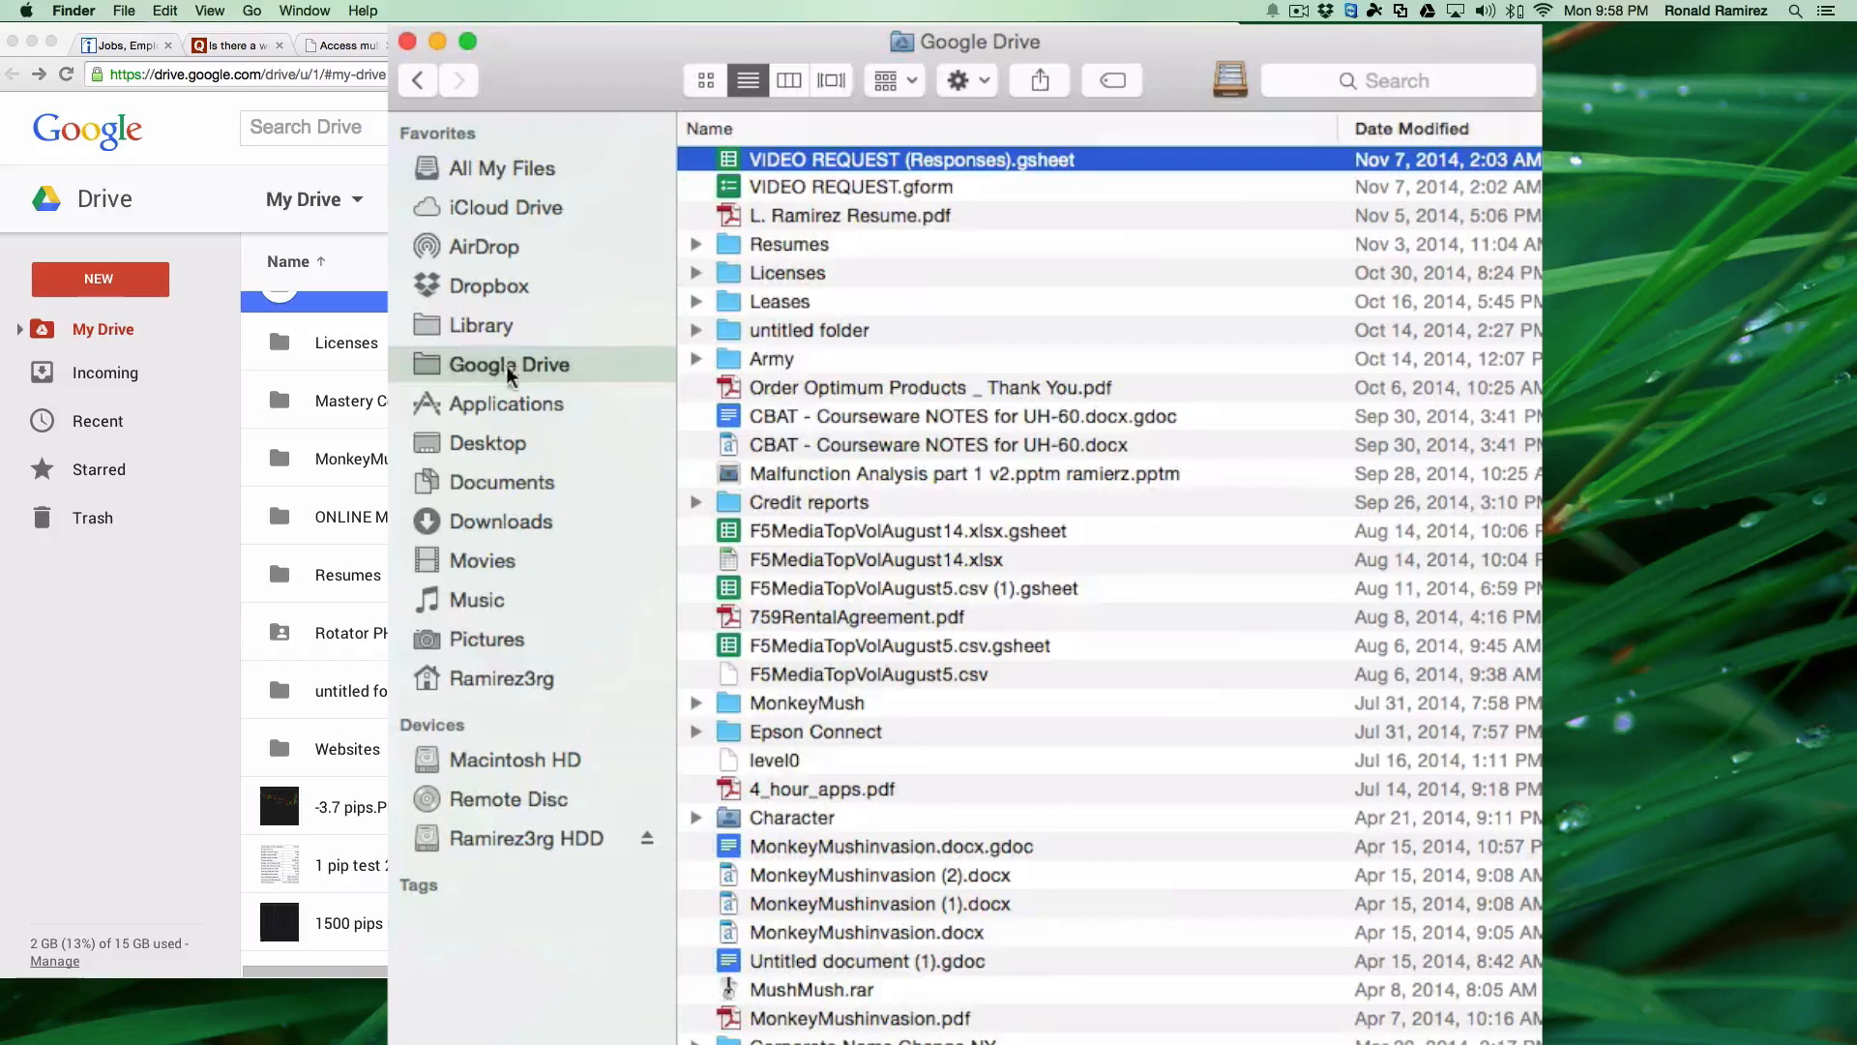
mouse_move(894, 527)
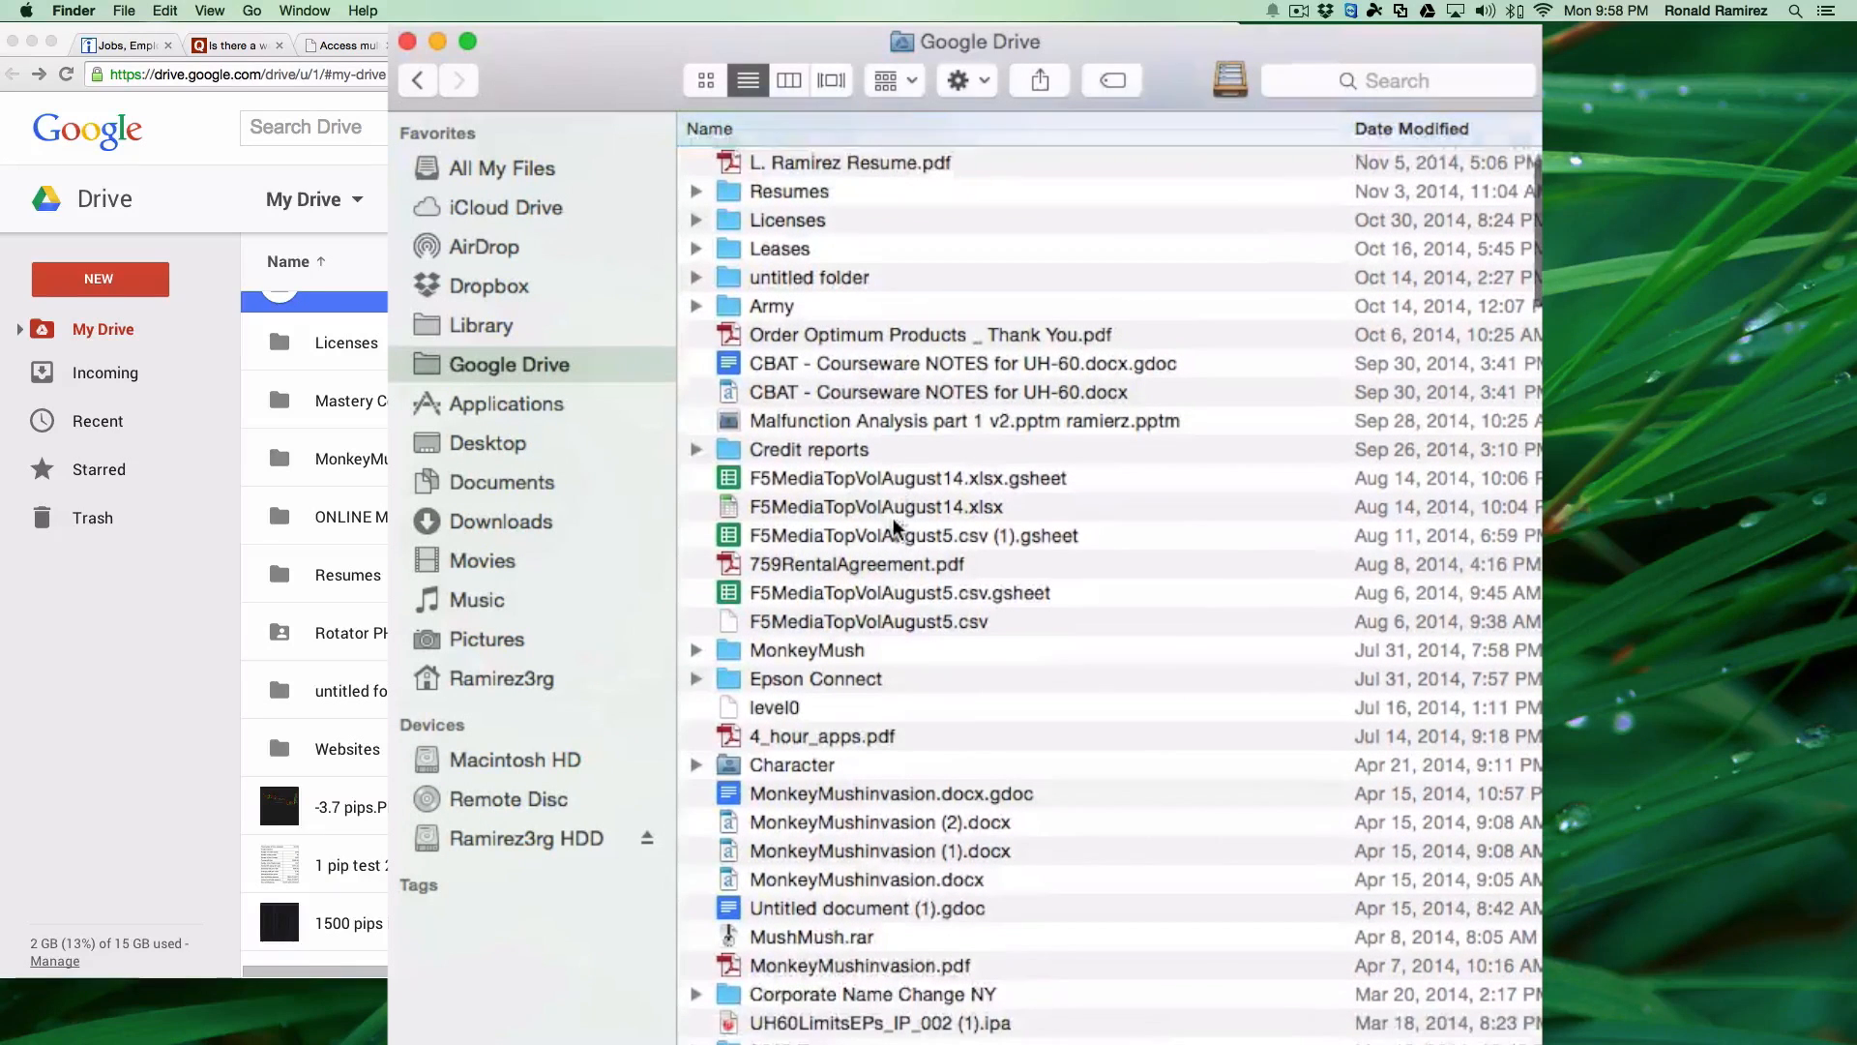
Scroll down through the synced Google Drive folder's files in Finder.
scroll("down", 3)
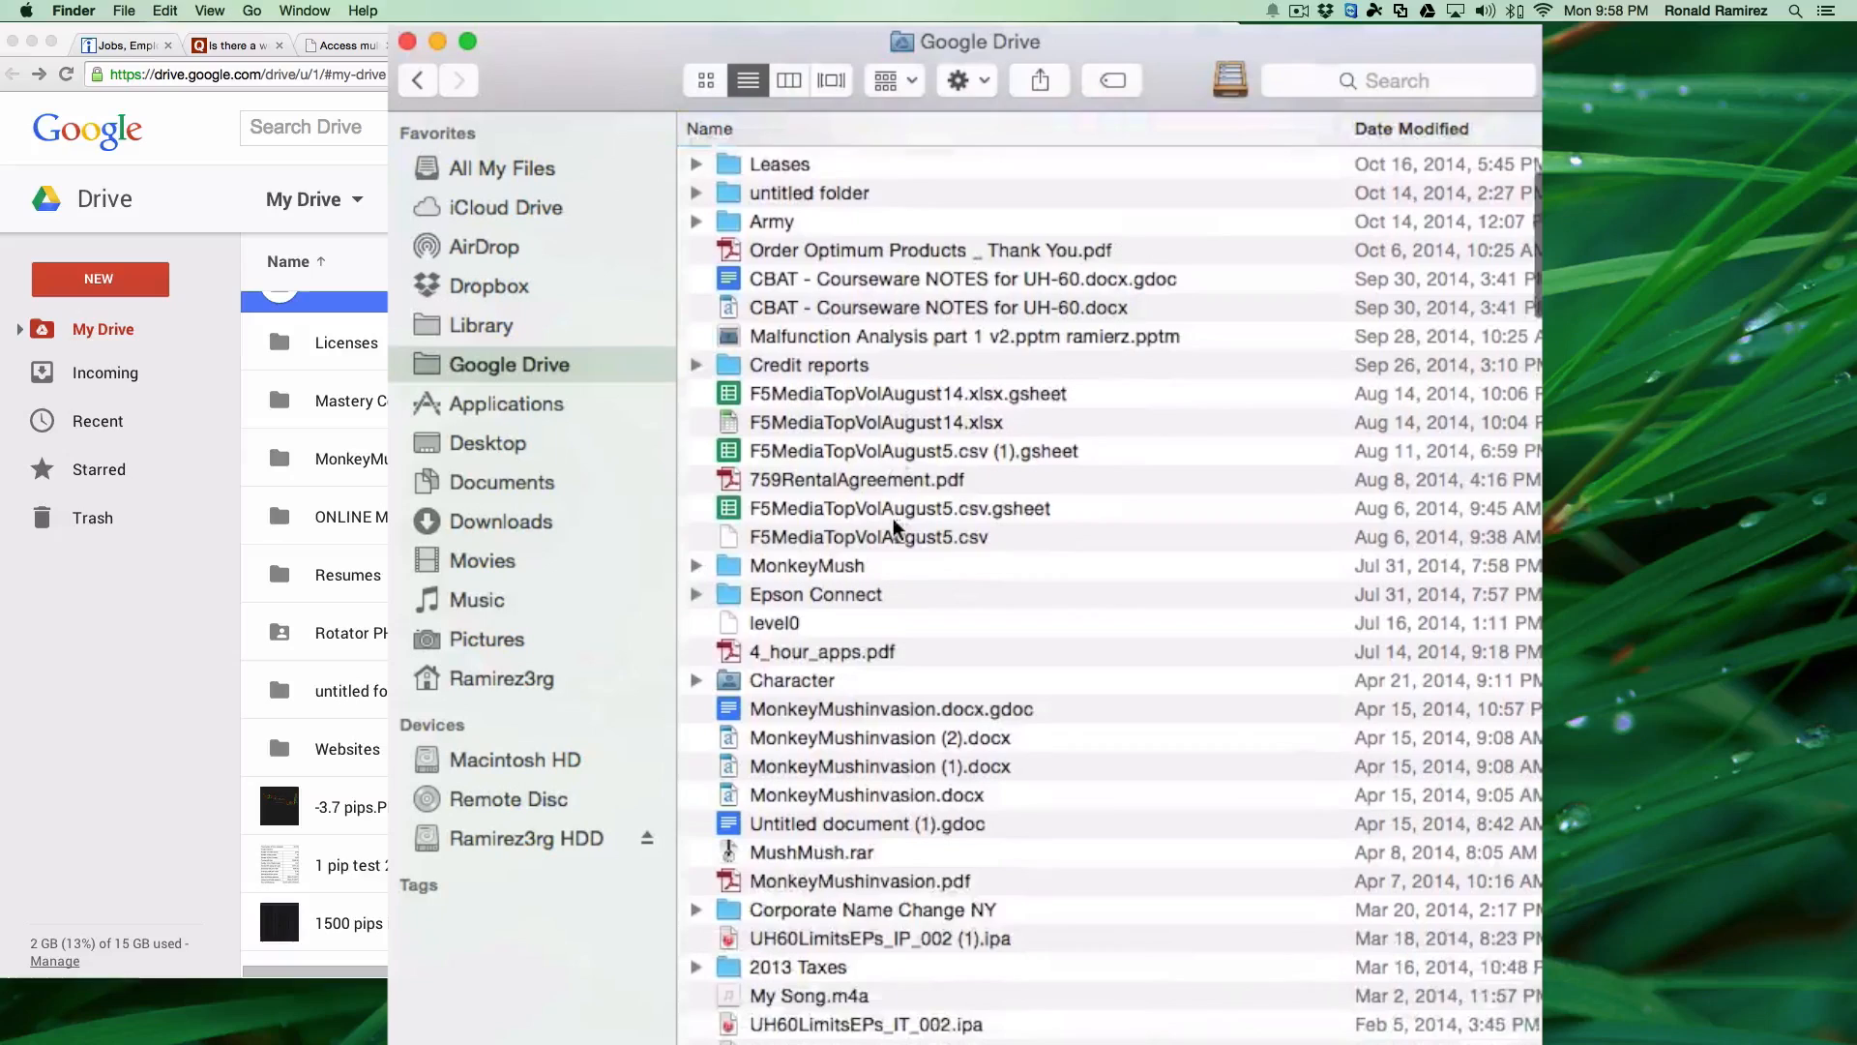
scroll("down", 3)
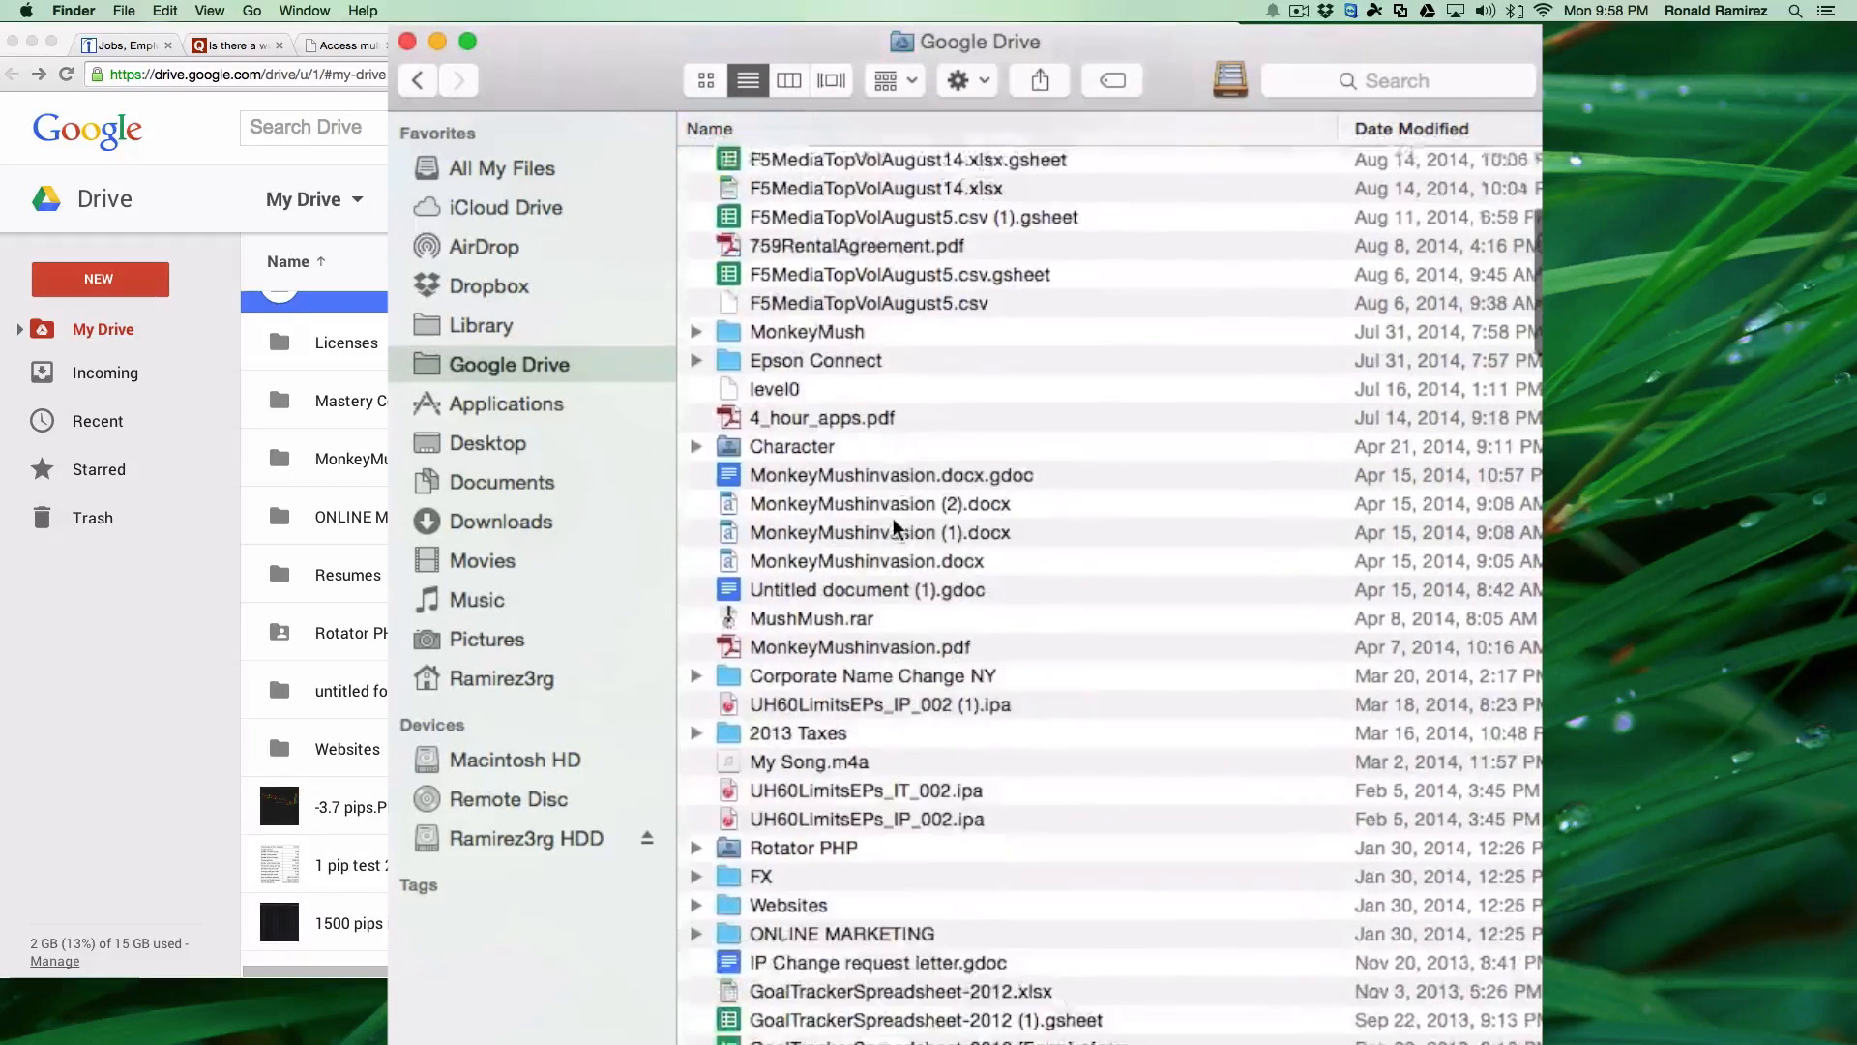
scroll("down", 3)
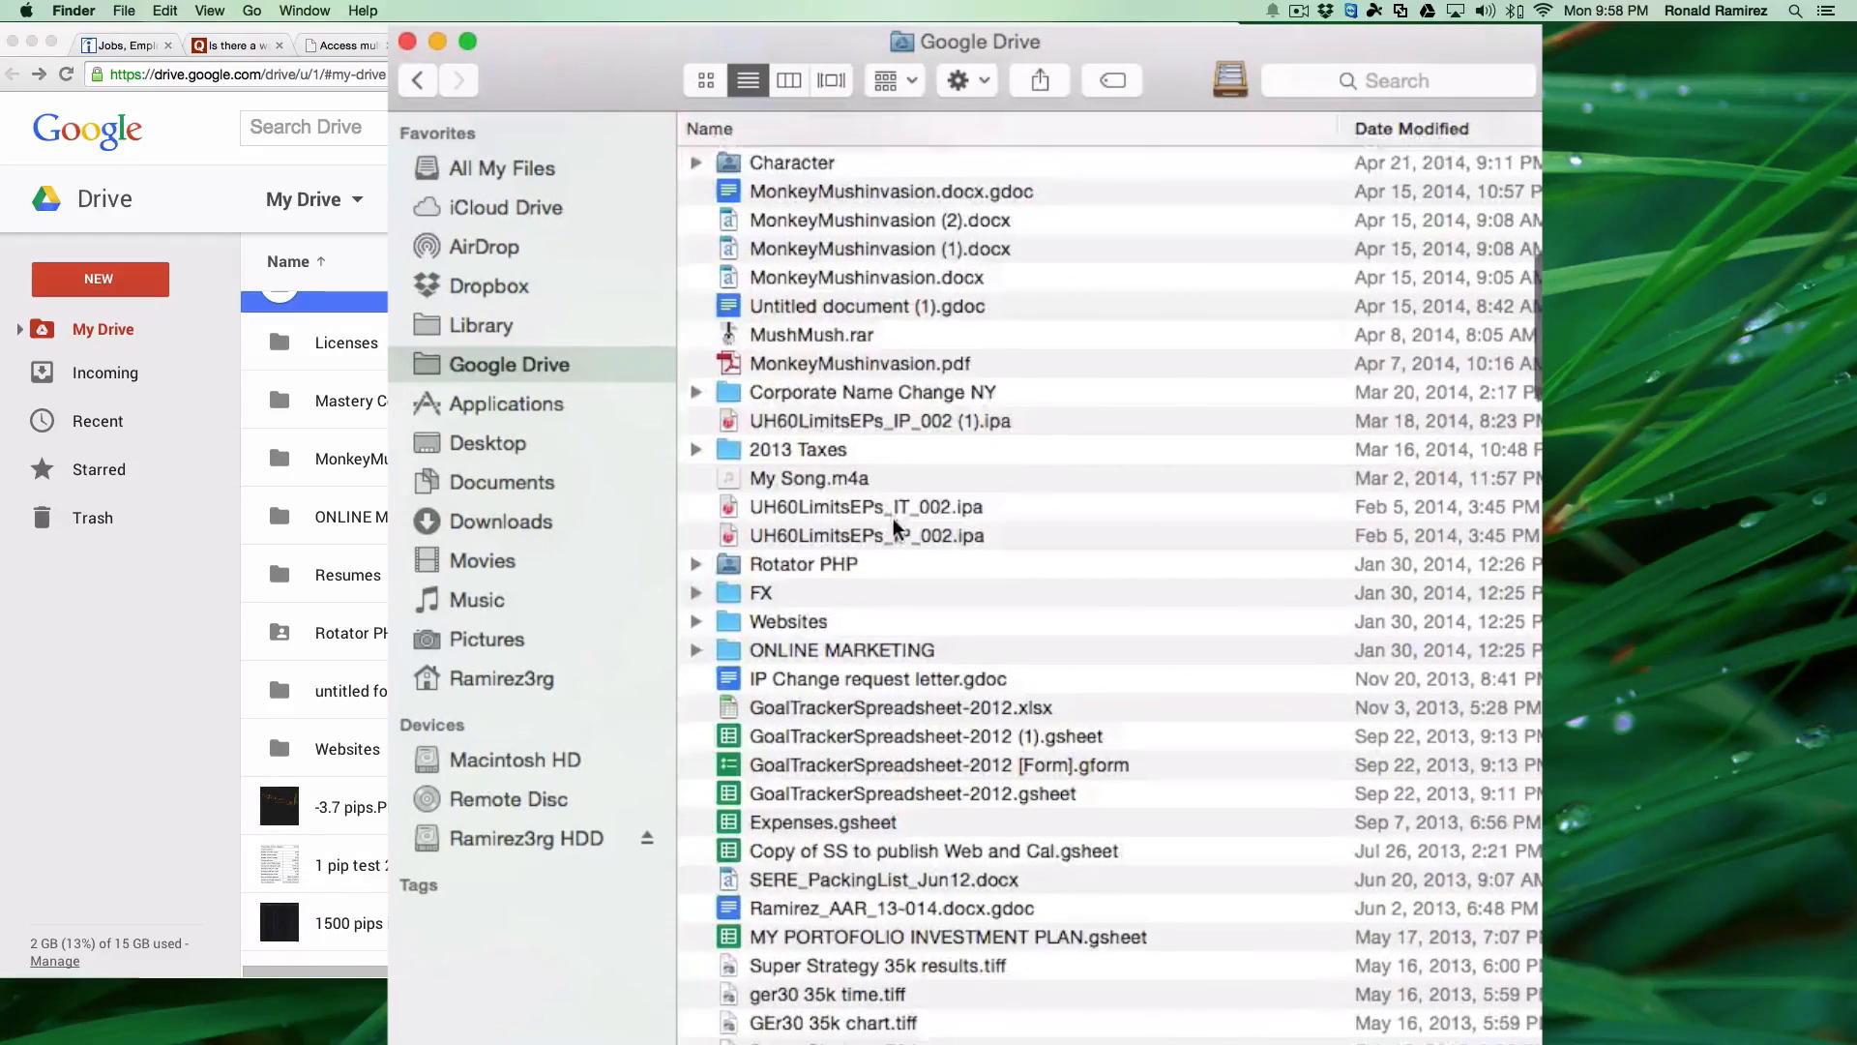
scroll("down", 3)
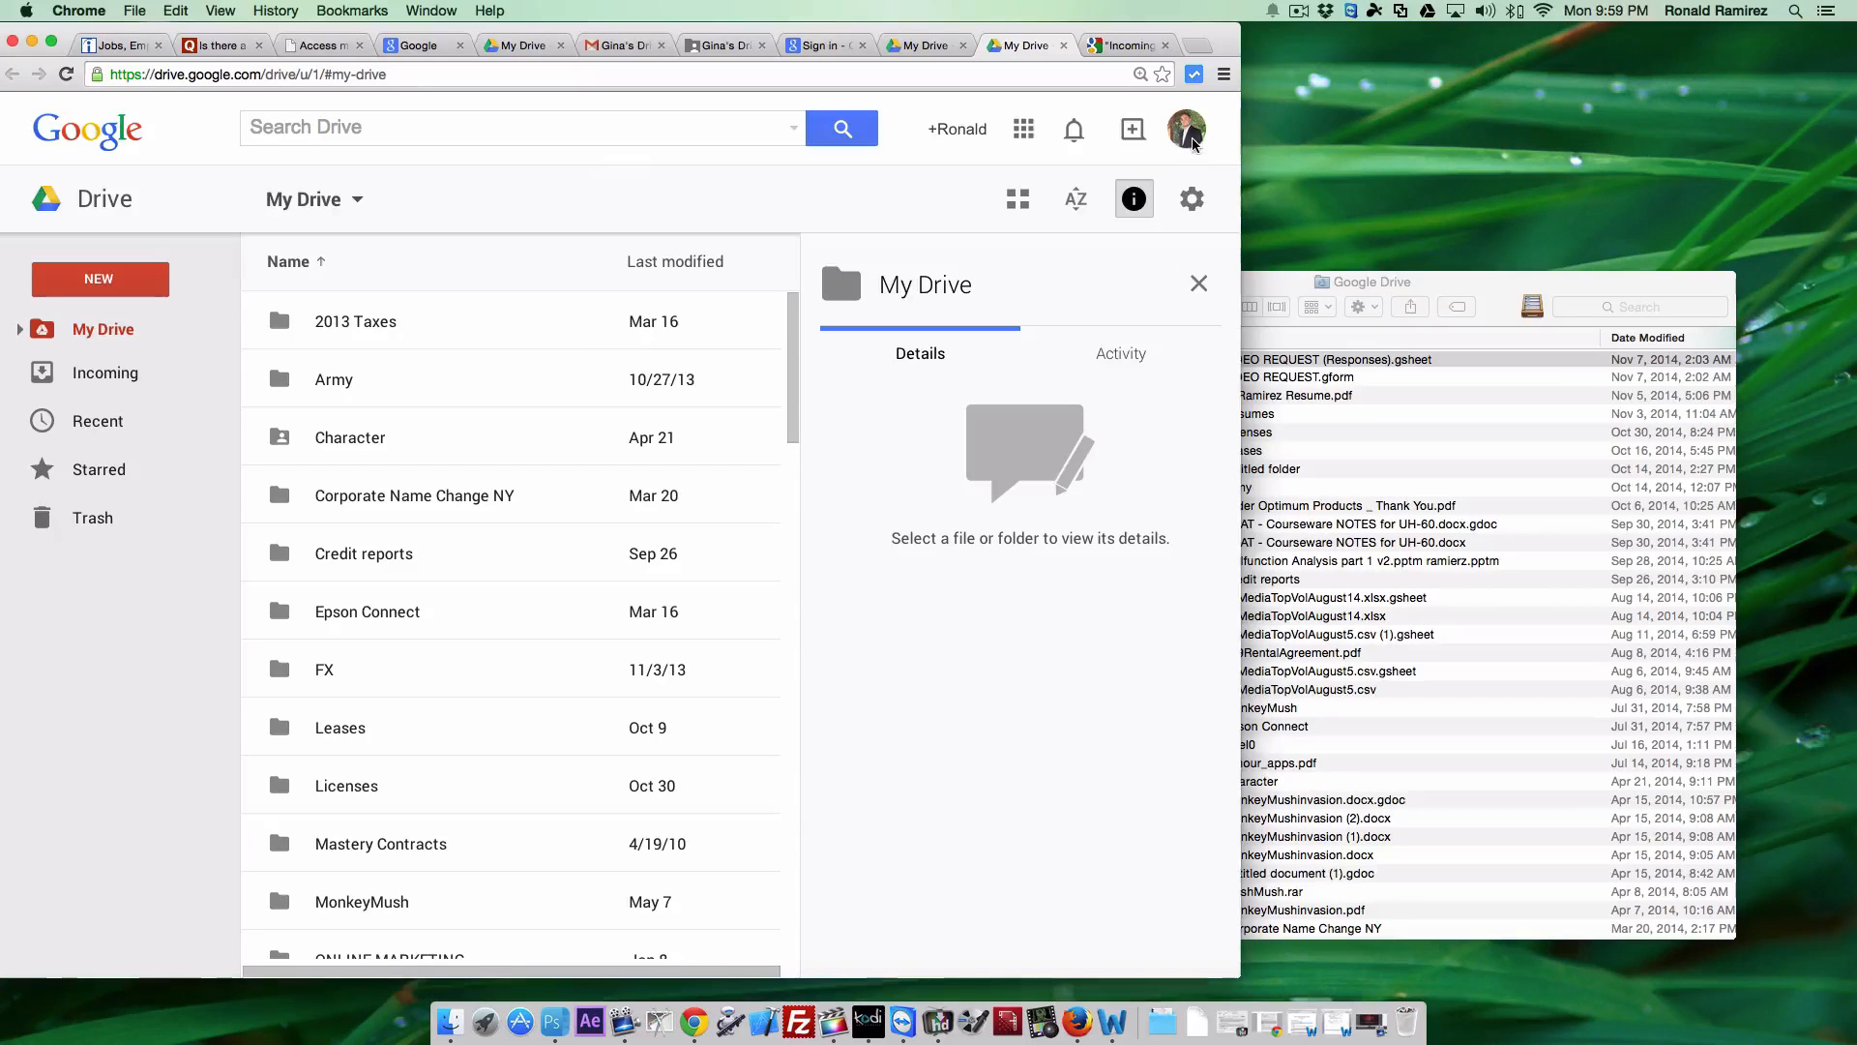
From the profile avatar menu, begin adding another Google account.
left_click(1185, 128)
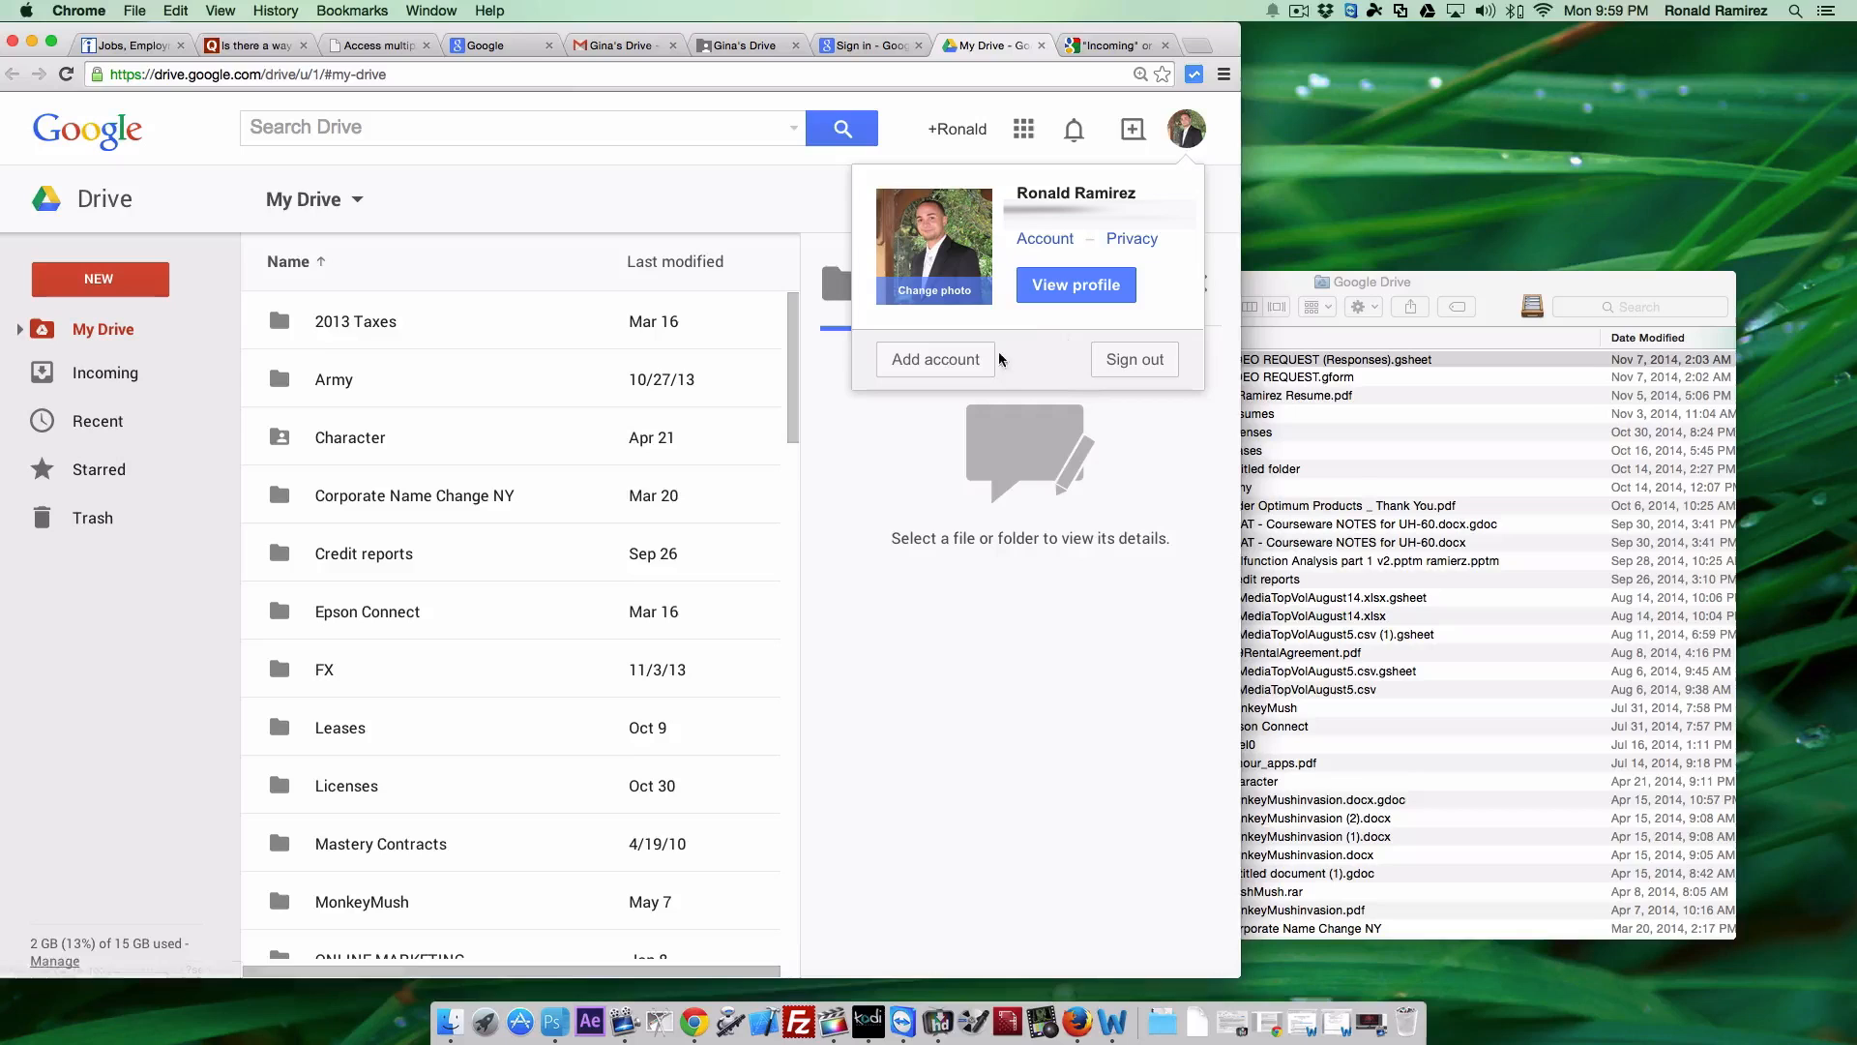
left_click(934, 360)
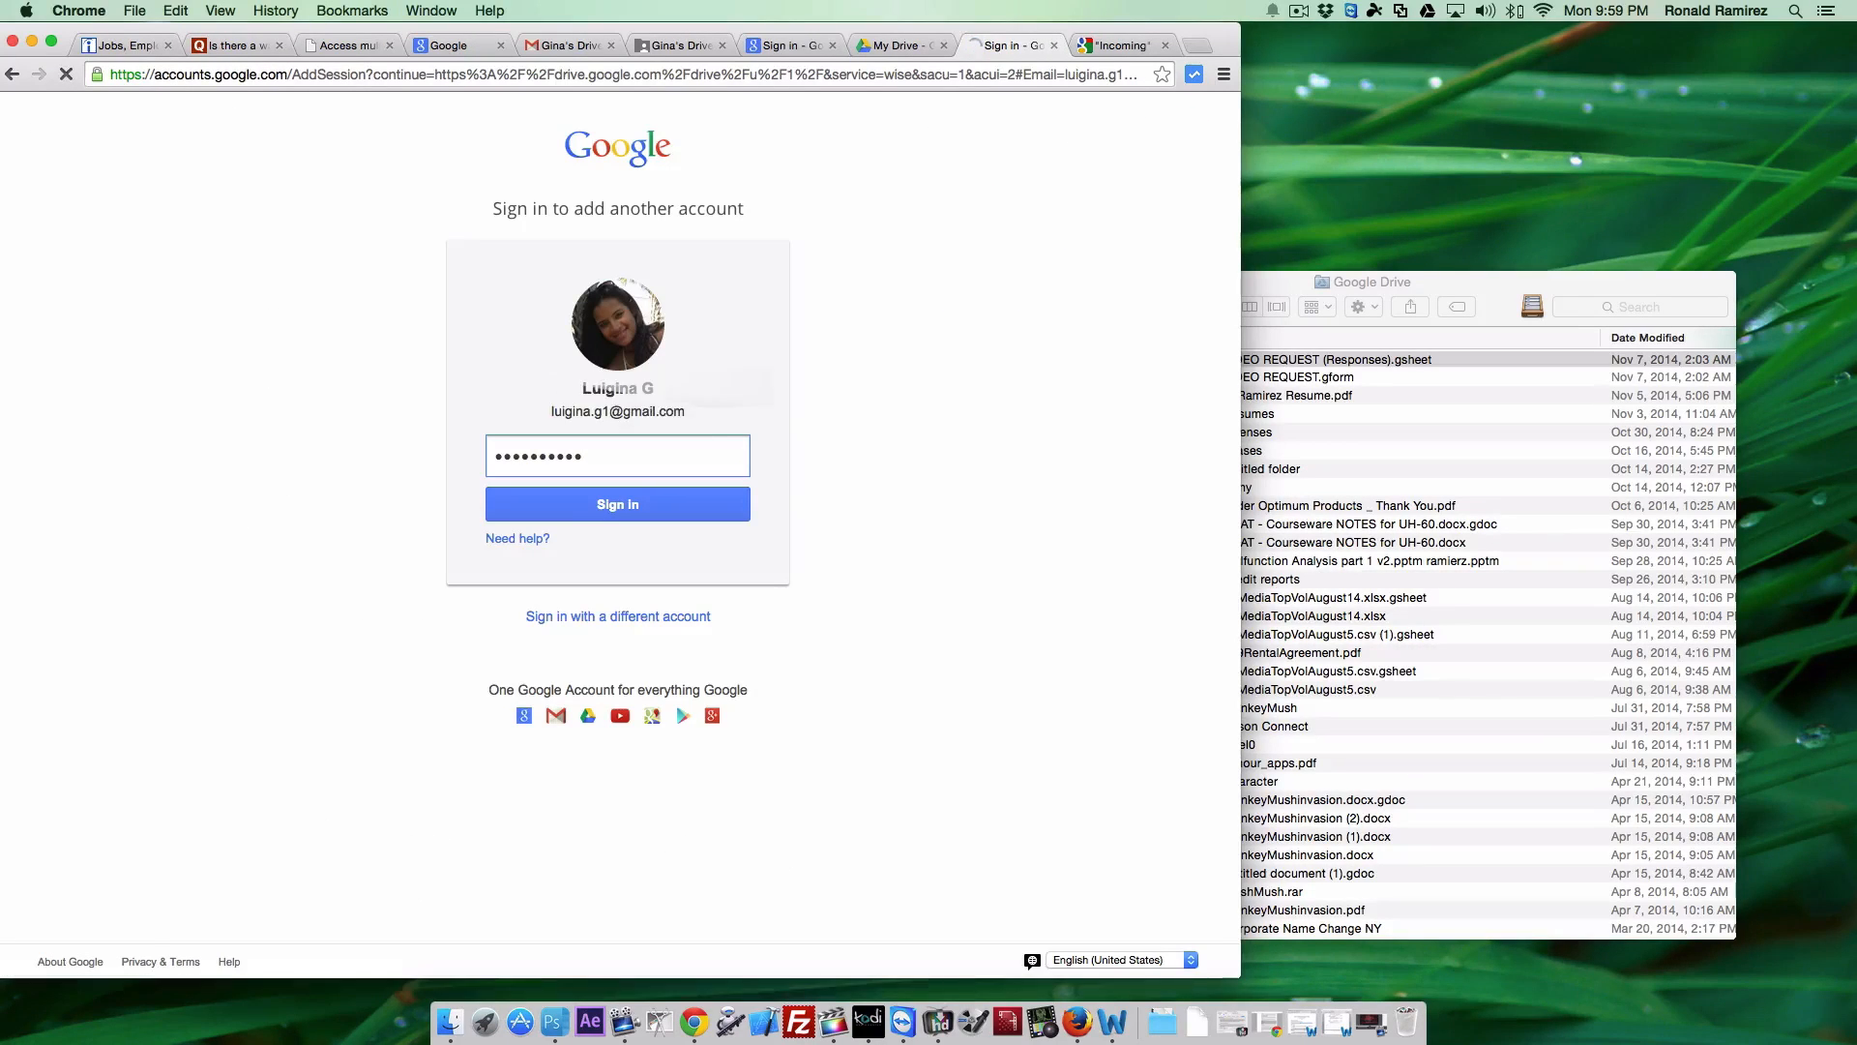
Sign in as the second account to load its My Drive with Gina's Drive.
left_click(615, 503)
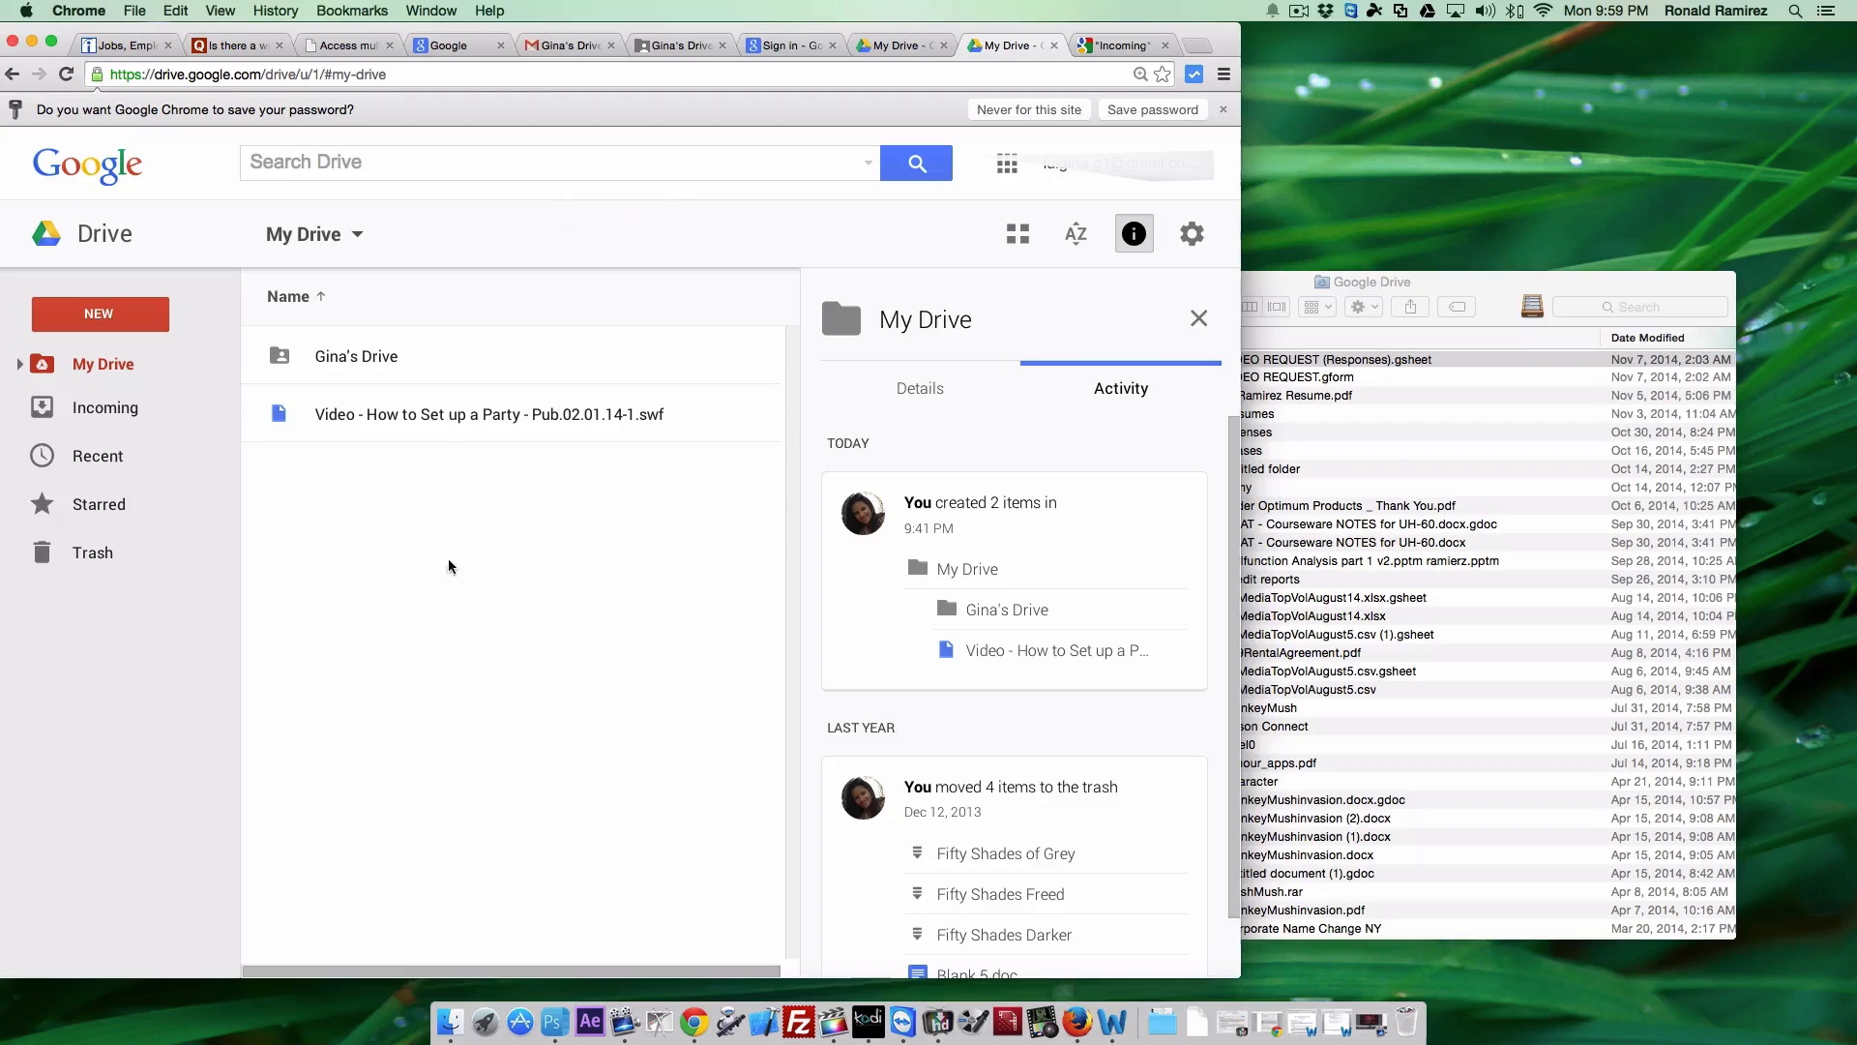
Select the Gina's Drive folder, glancing at the NEW menu before reselecting it.
left_click(356, 356)
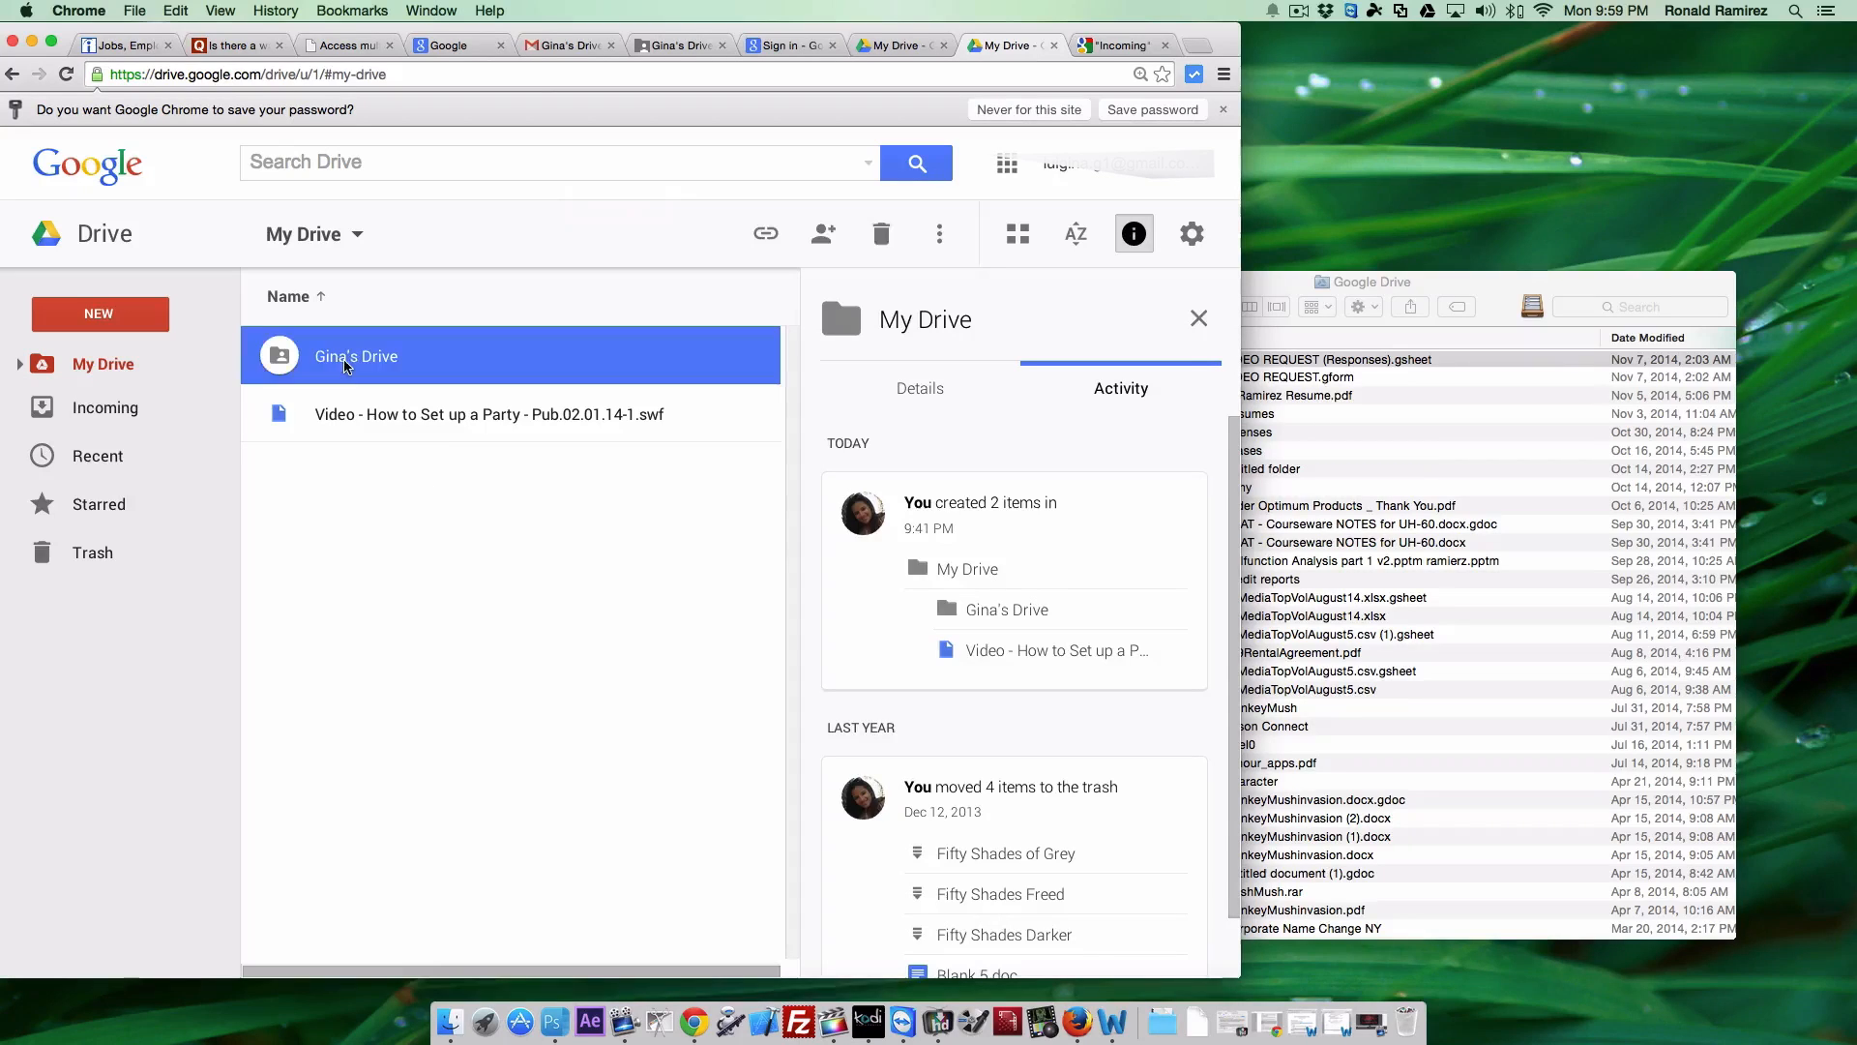
left_click(356, 356)
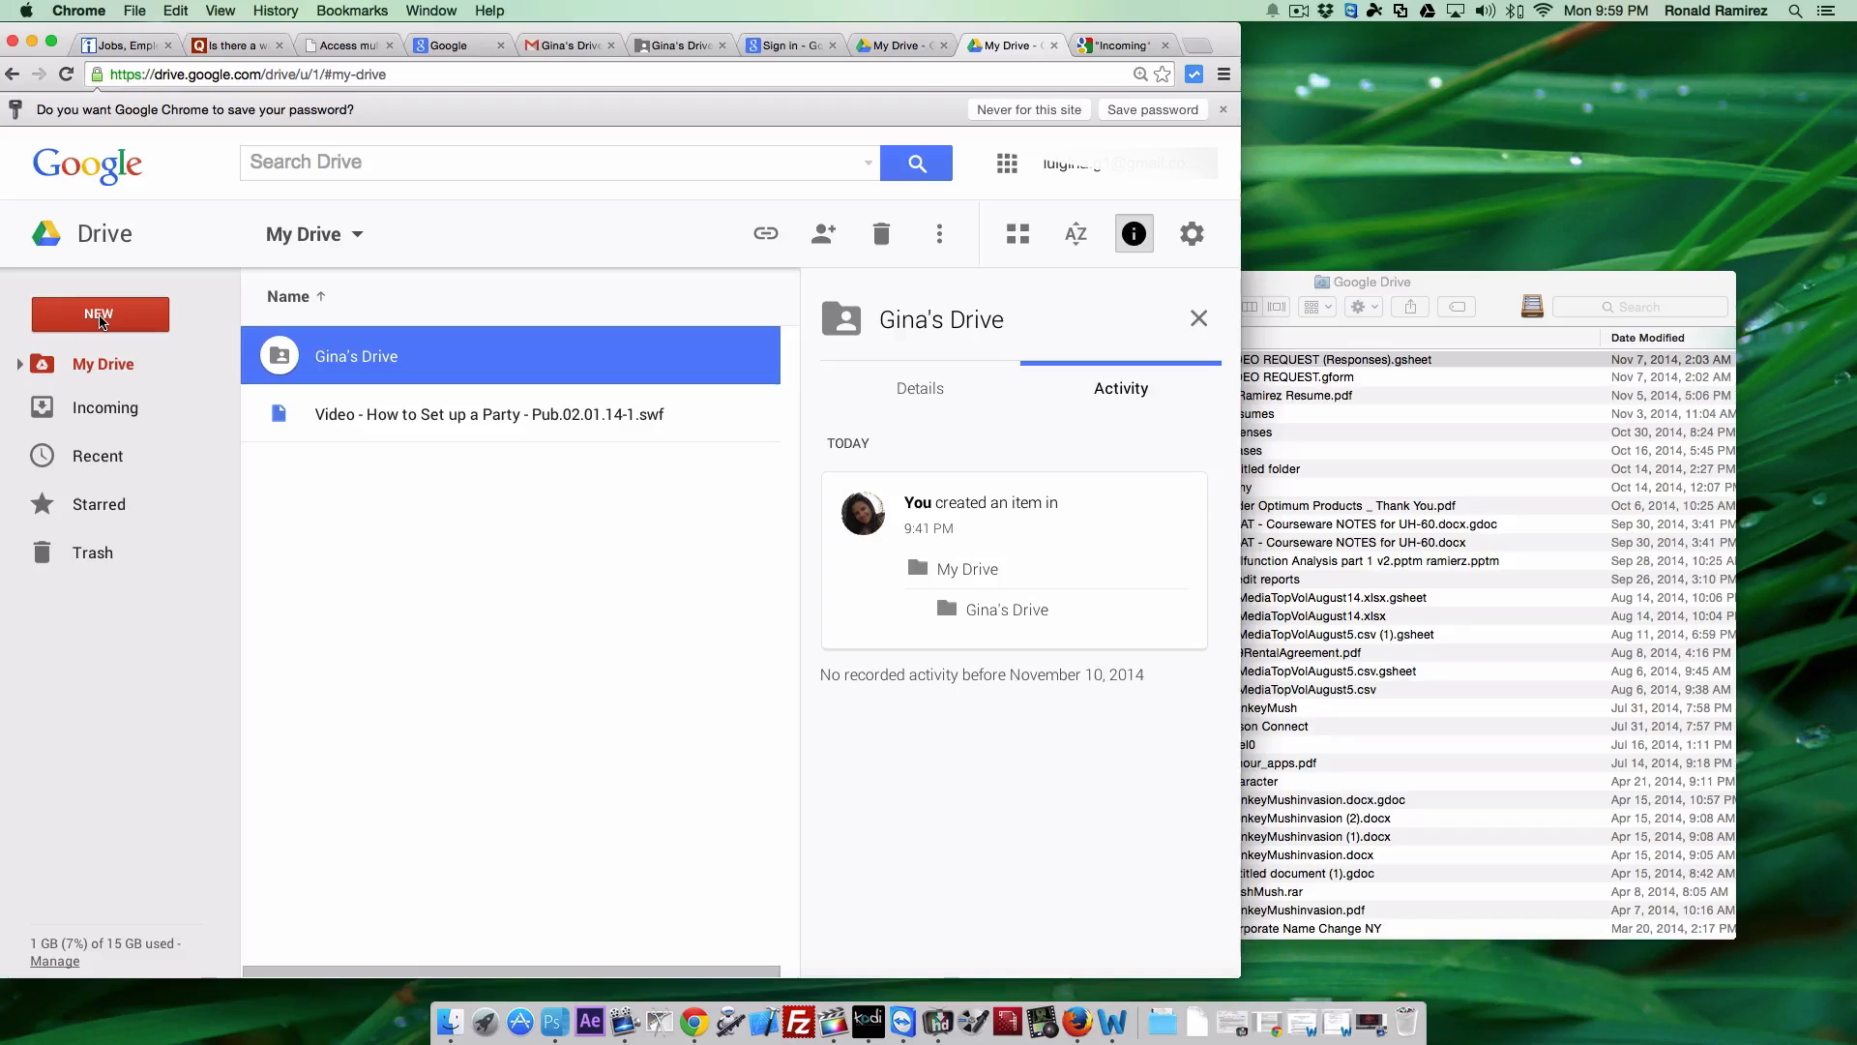
left_click(99, 313)
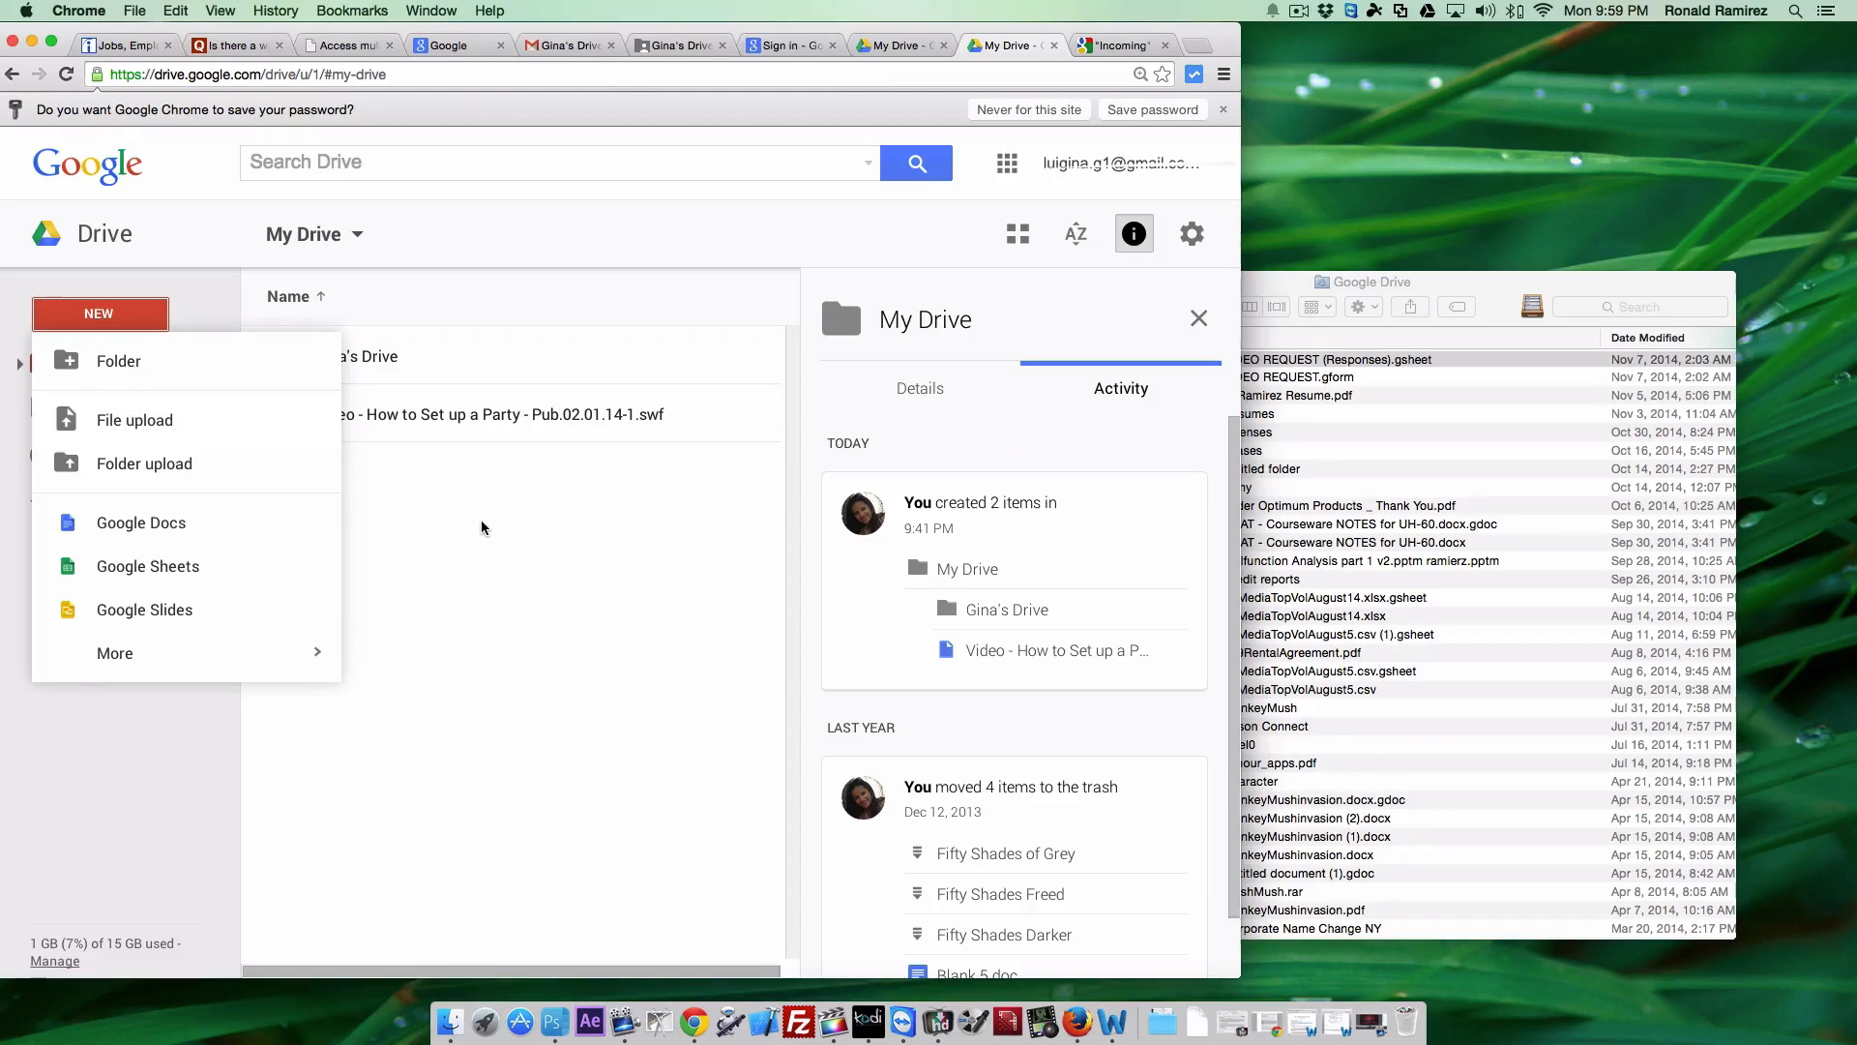
left_click(356, 356)
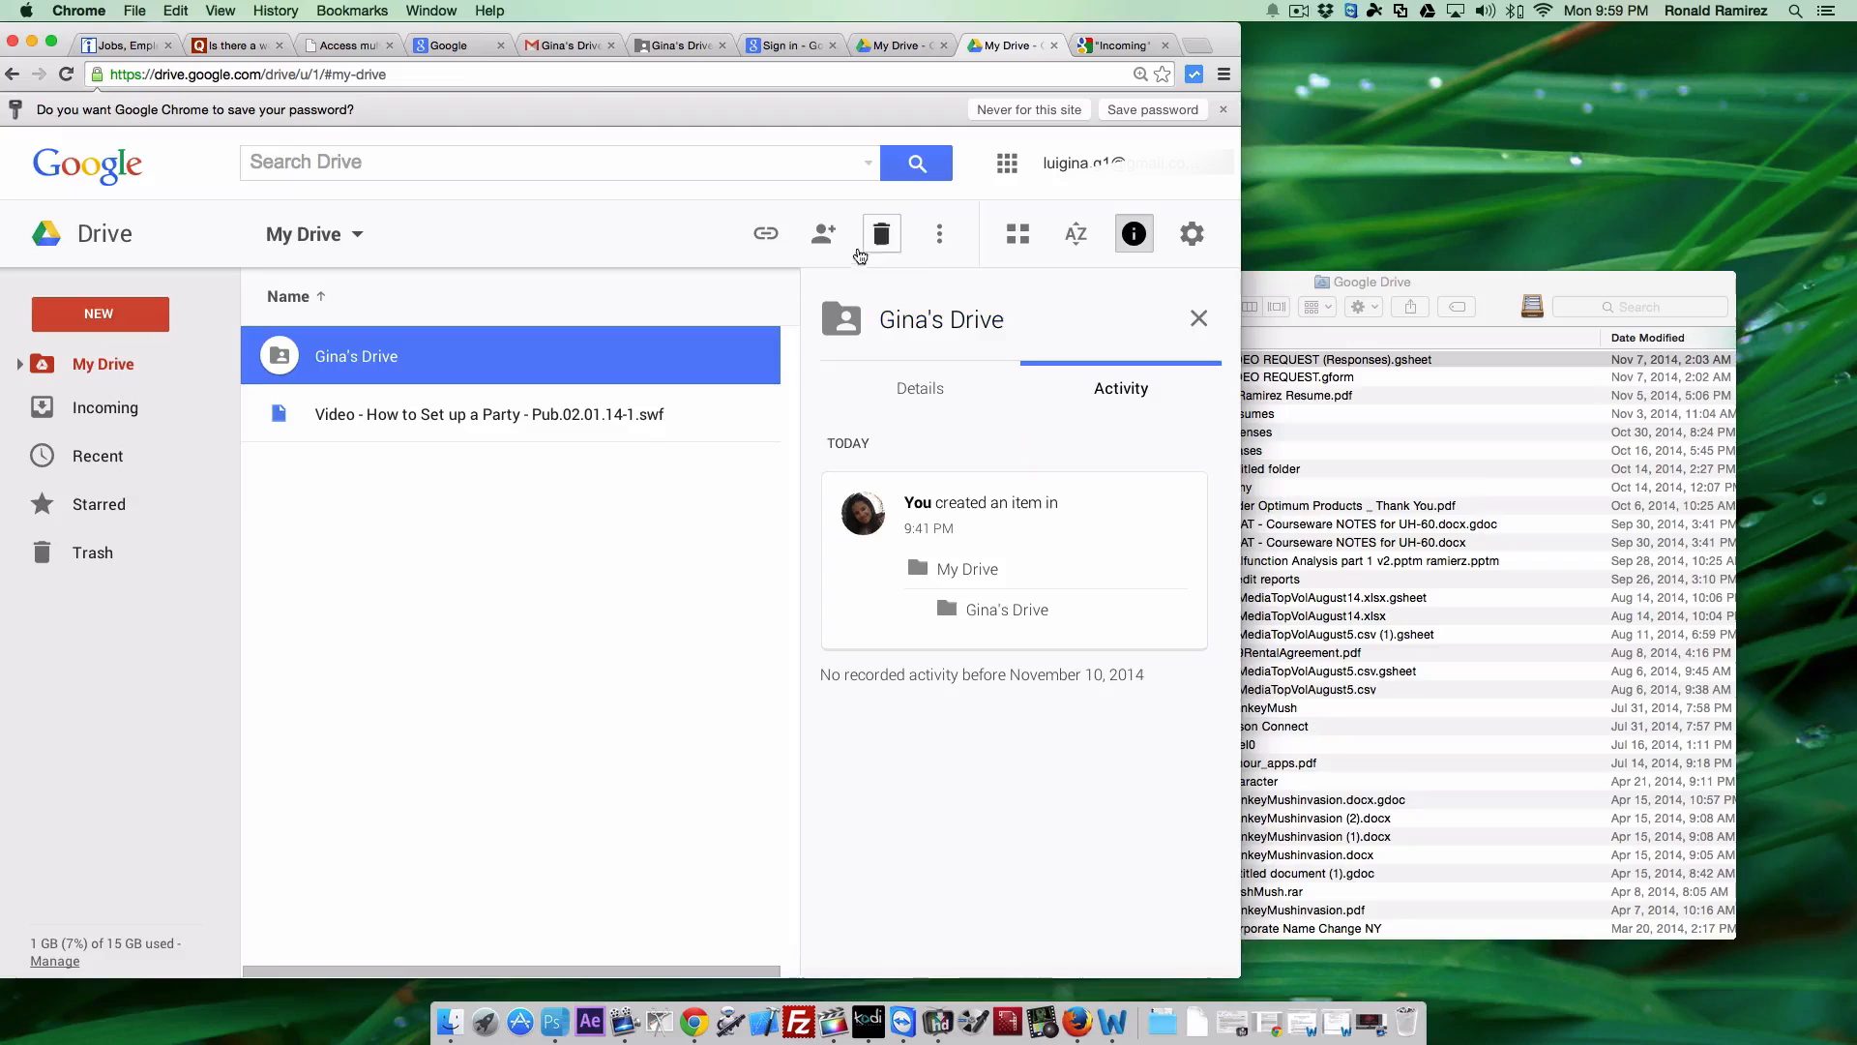
mouse_move(825, 234)
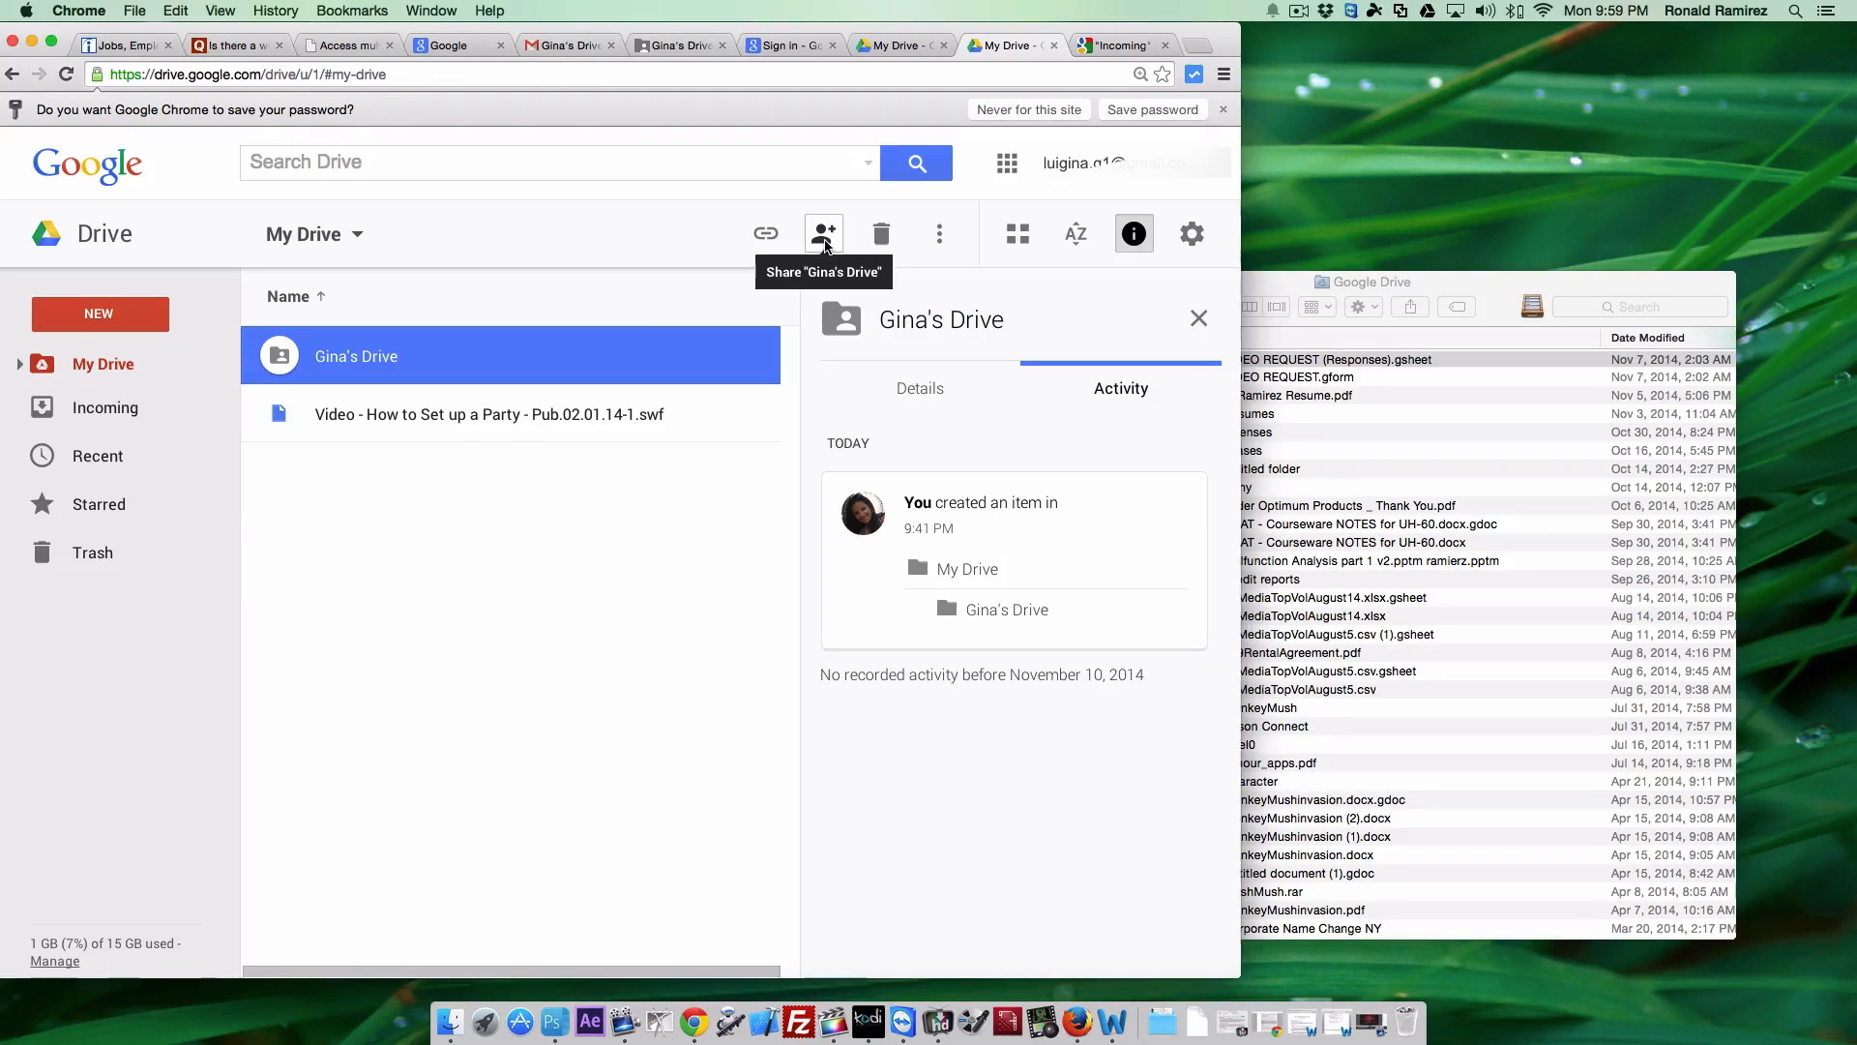
Bring up the Share with others settings for Gina's Drive.
left_click(824, 232)
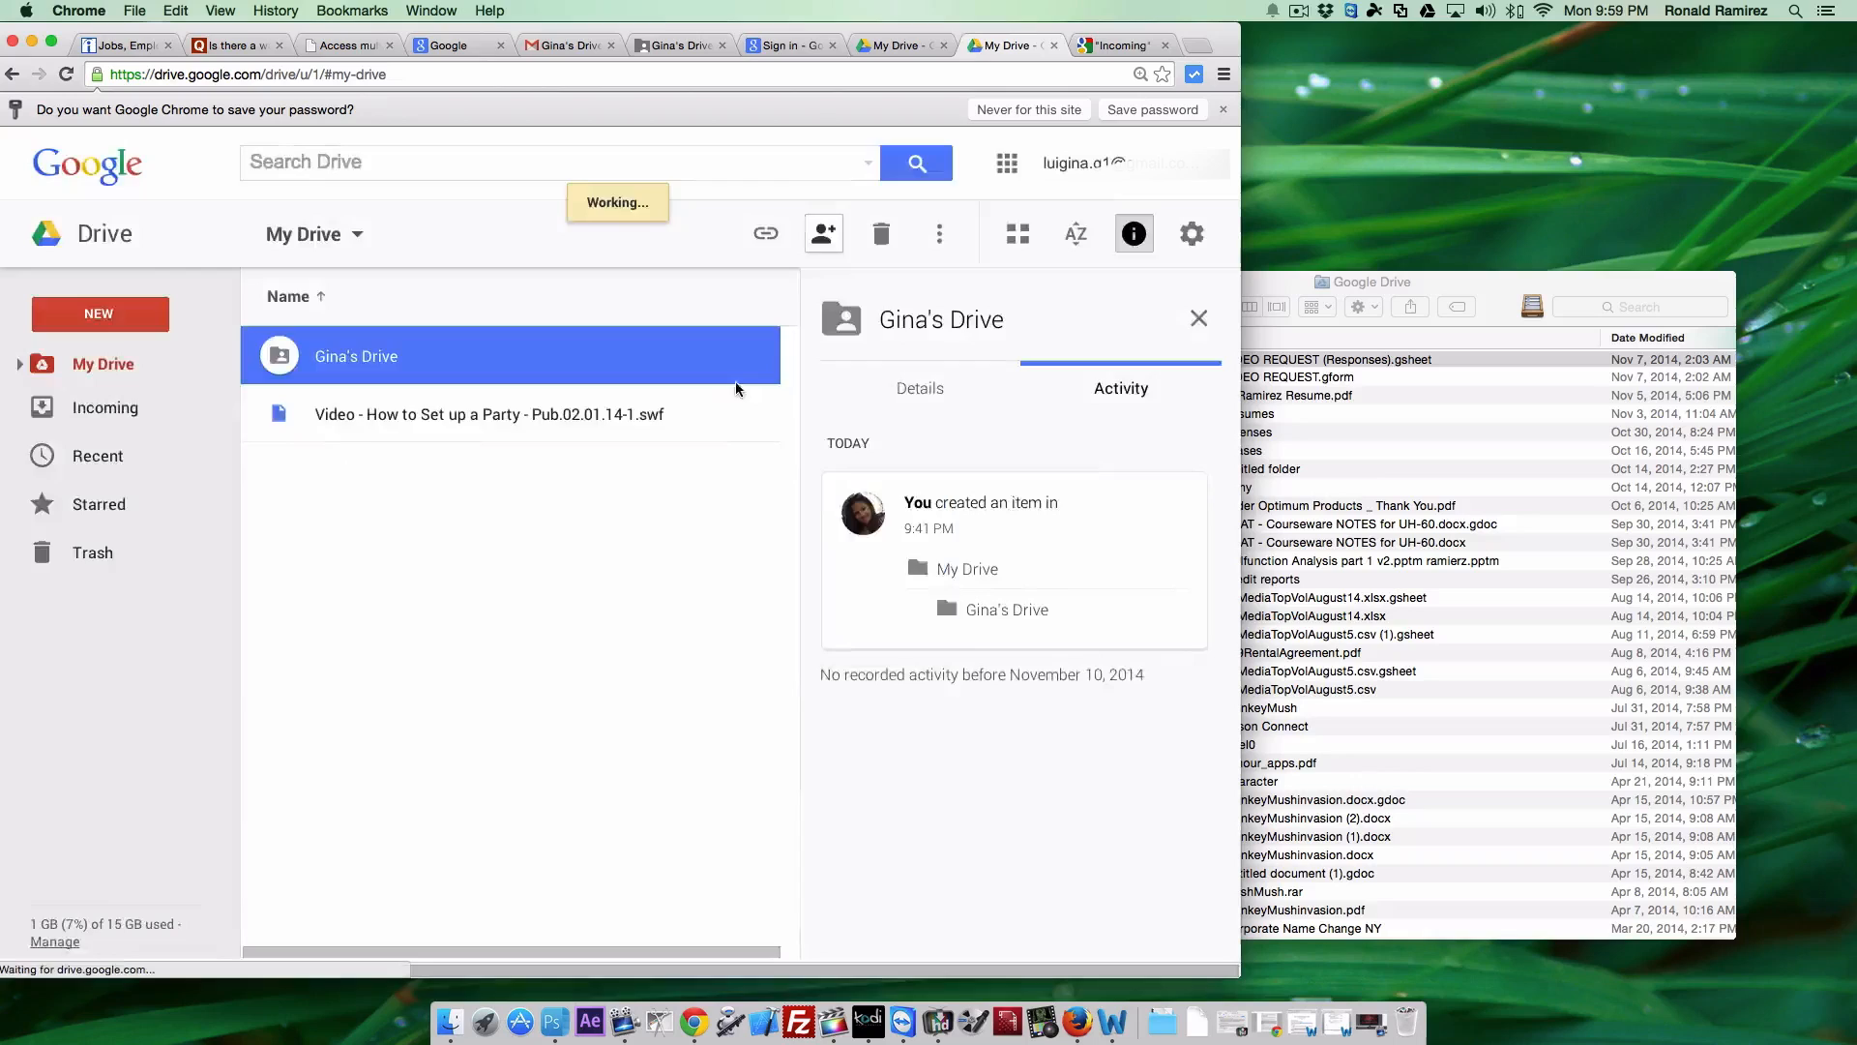
left_click(822, 234)
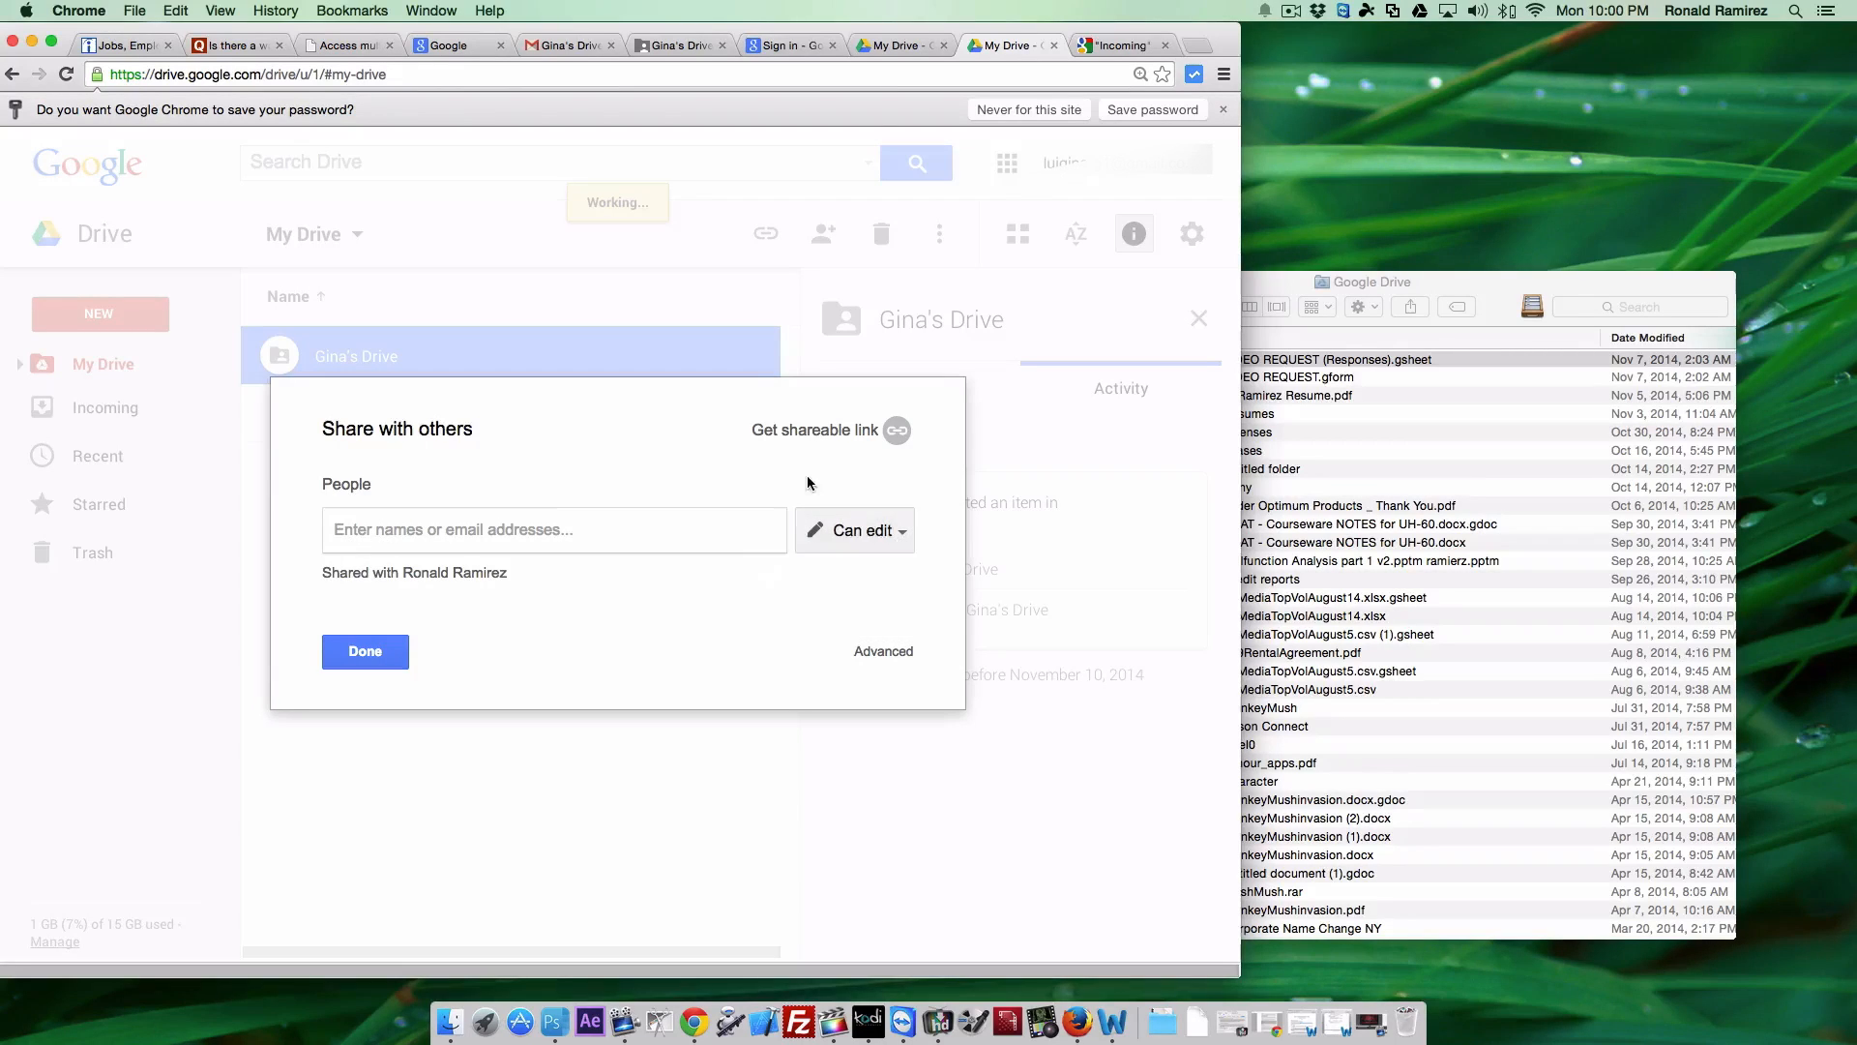
Finish with the Gina's Drive sharing dialog via Done.
left_click(365, 652)
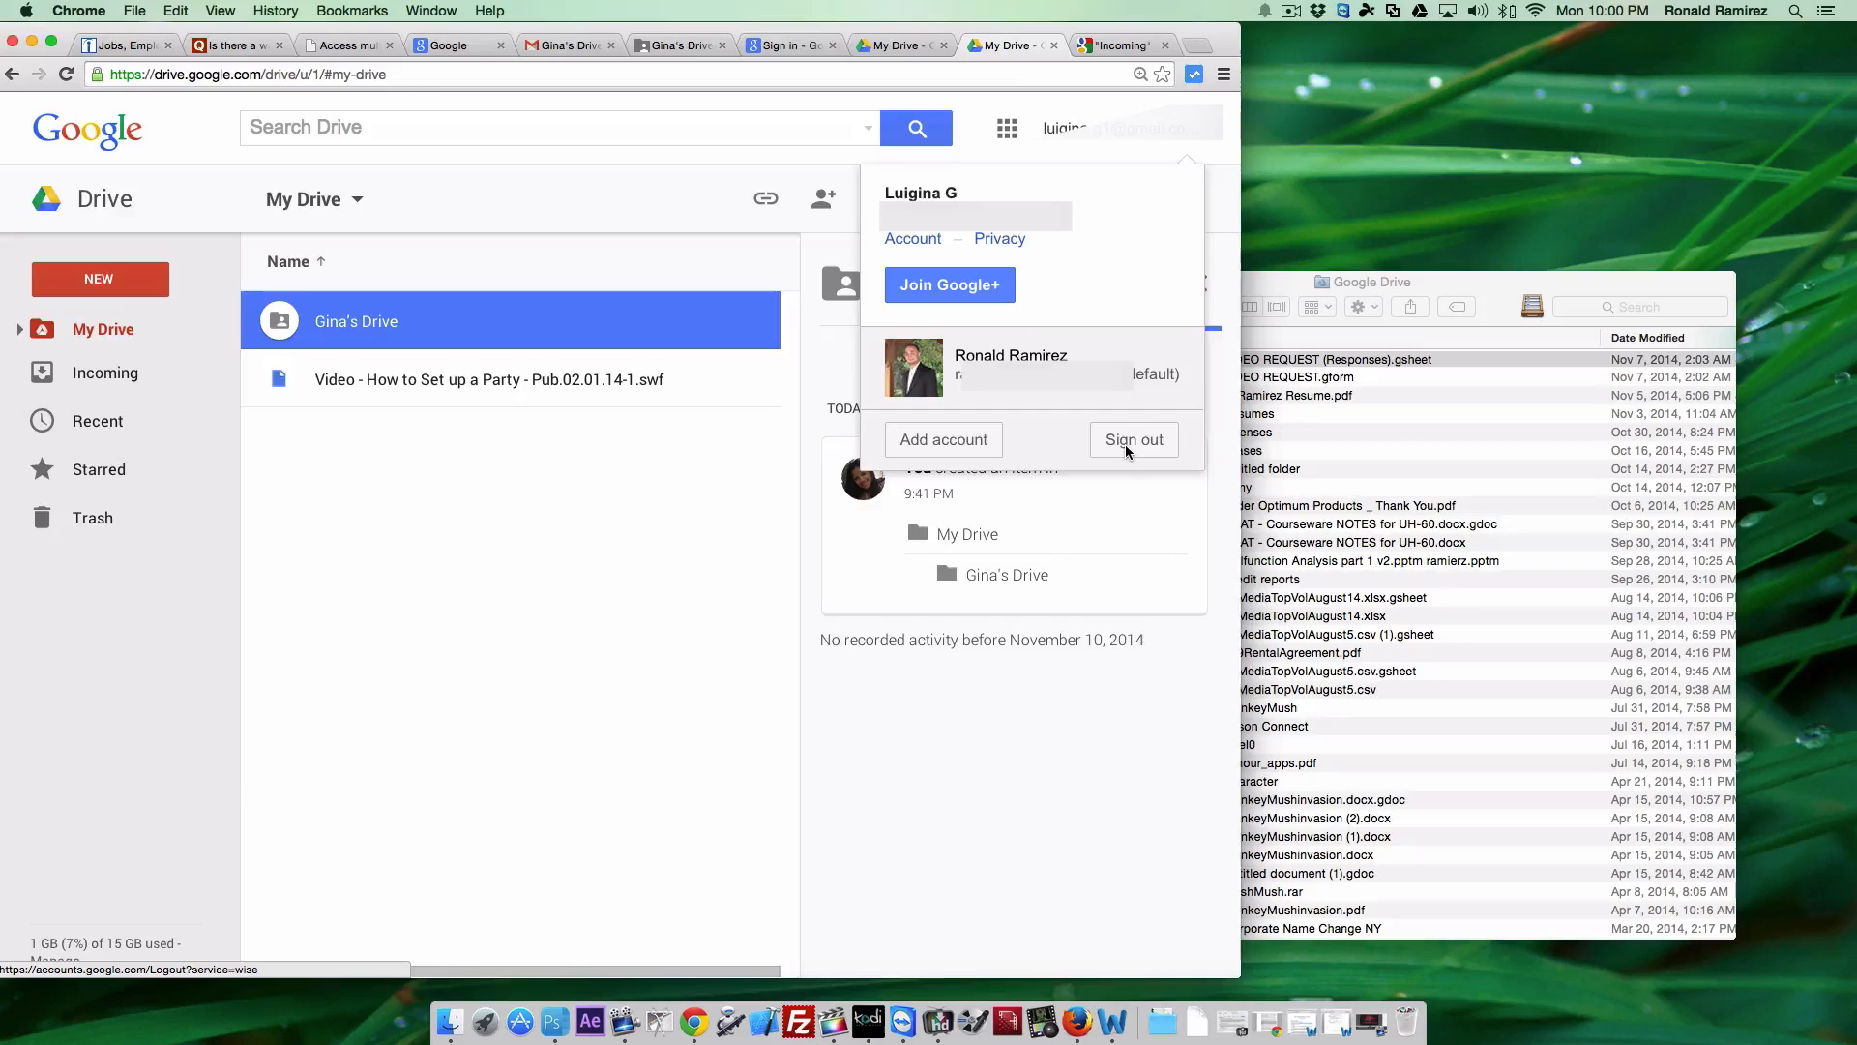
Sign out of the second account and sign back in as the primary account.
left_click(1132, 440)
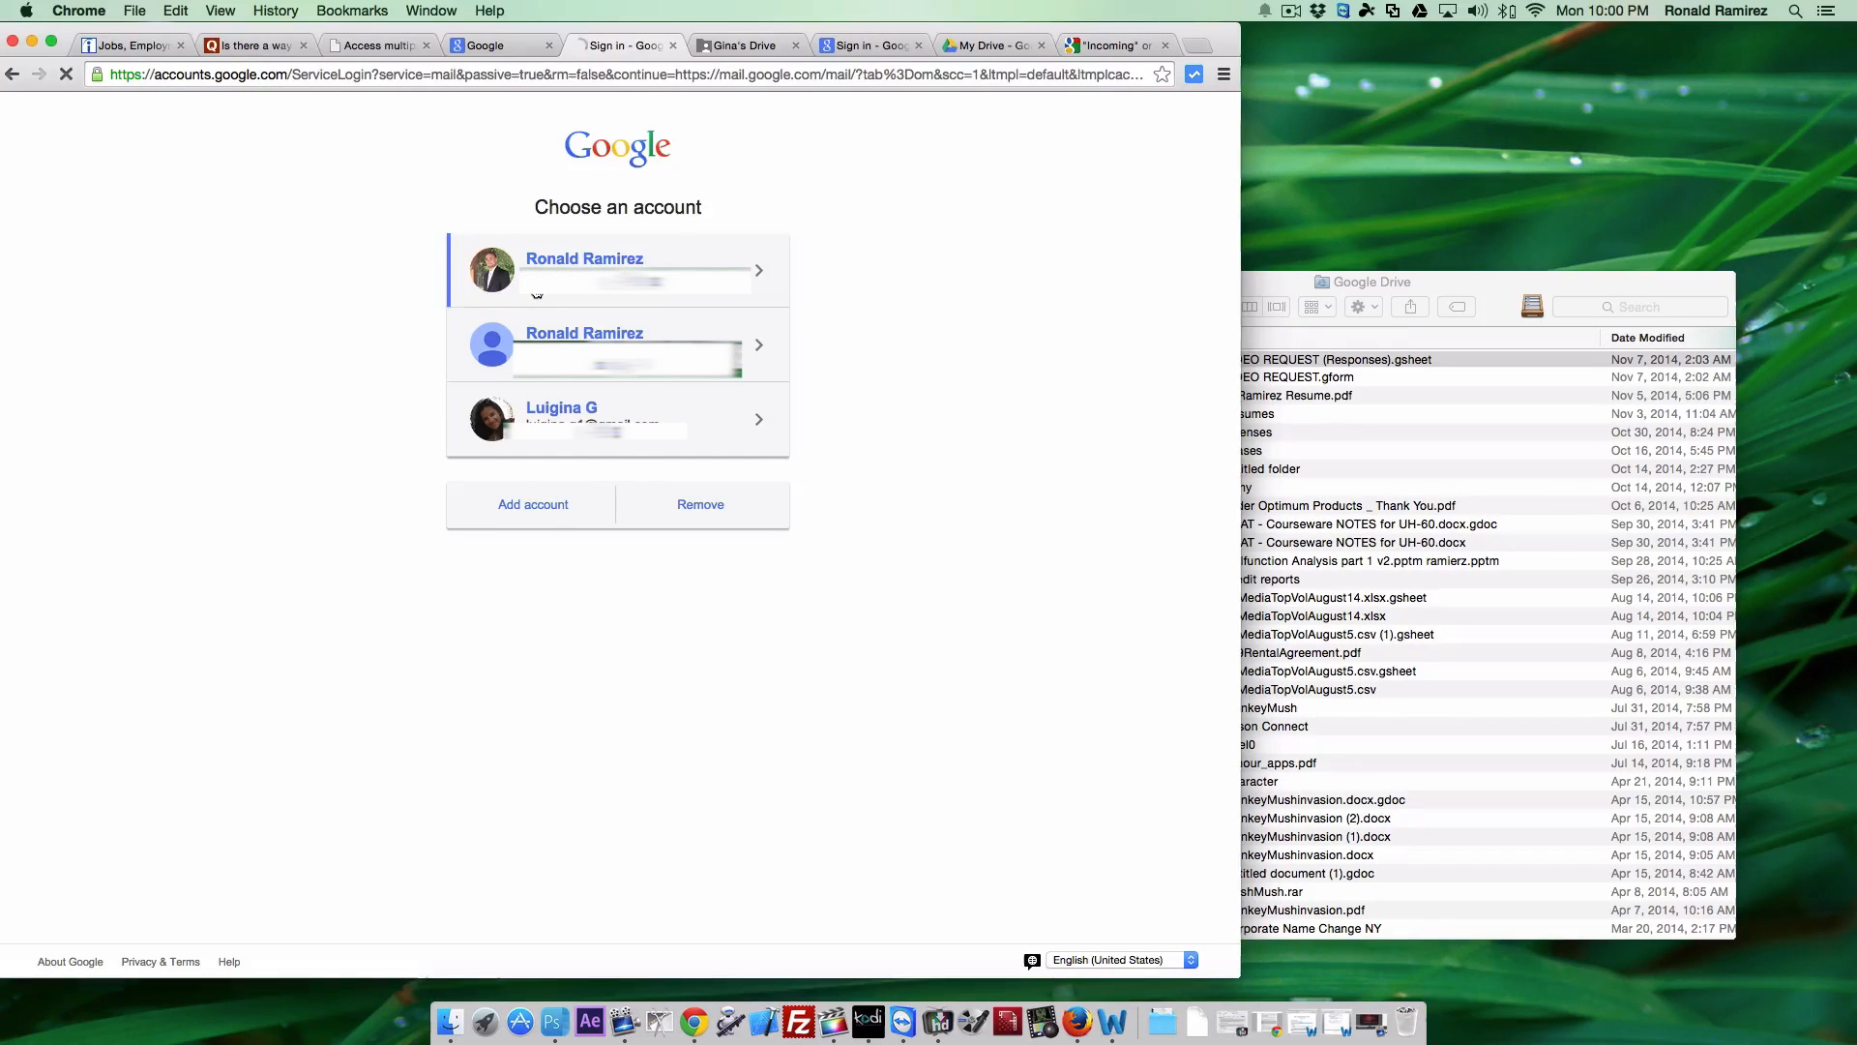
left_click(617, 271)
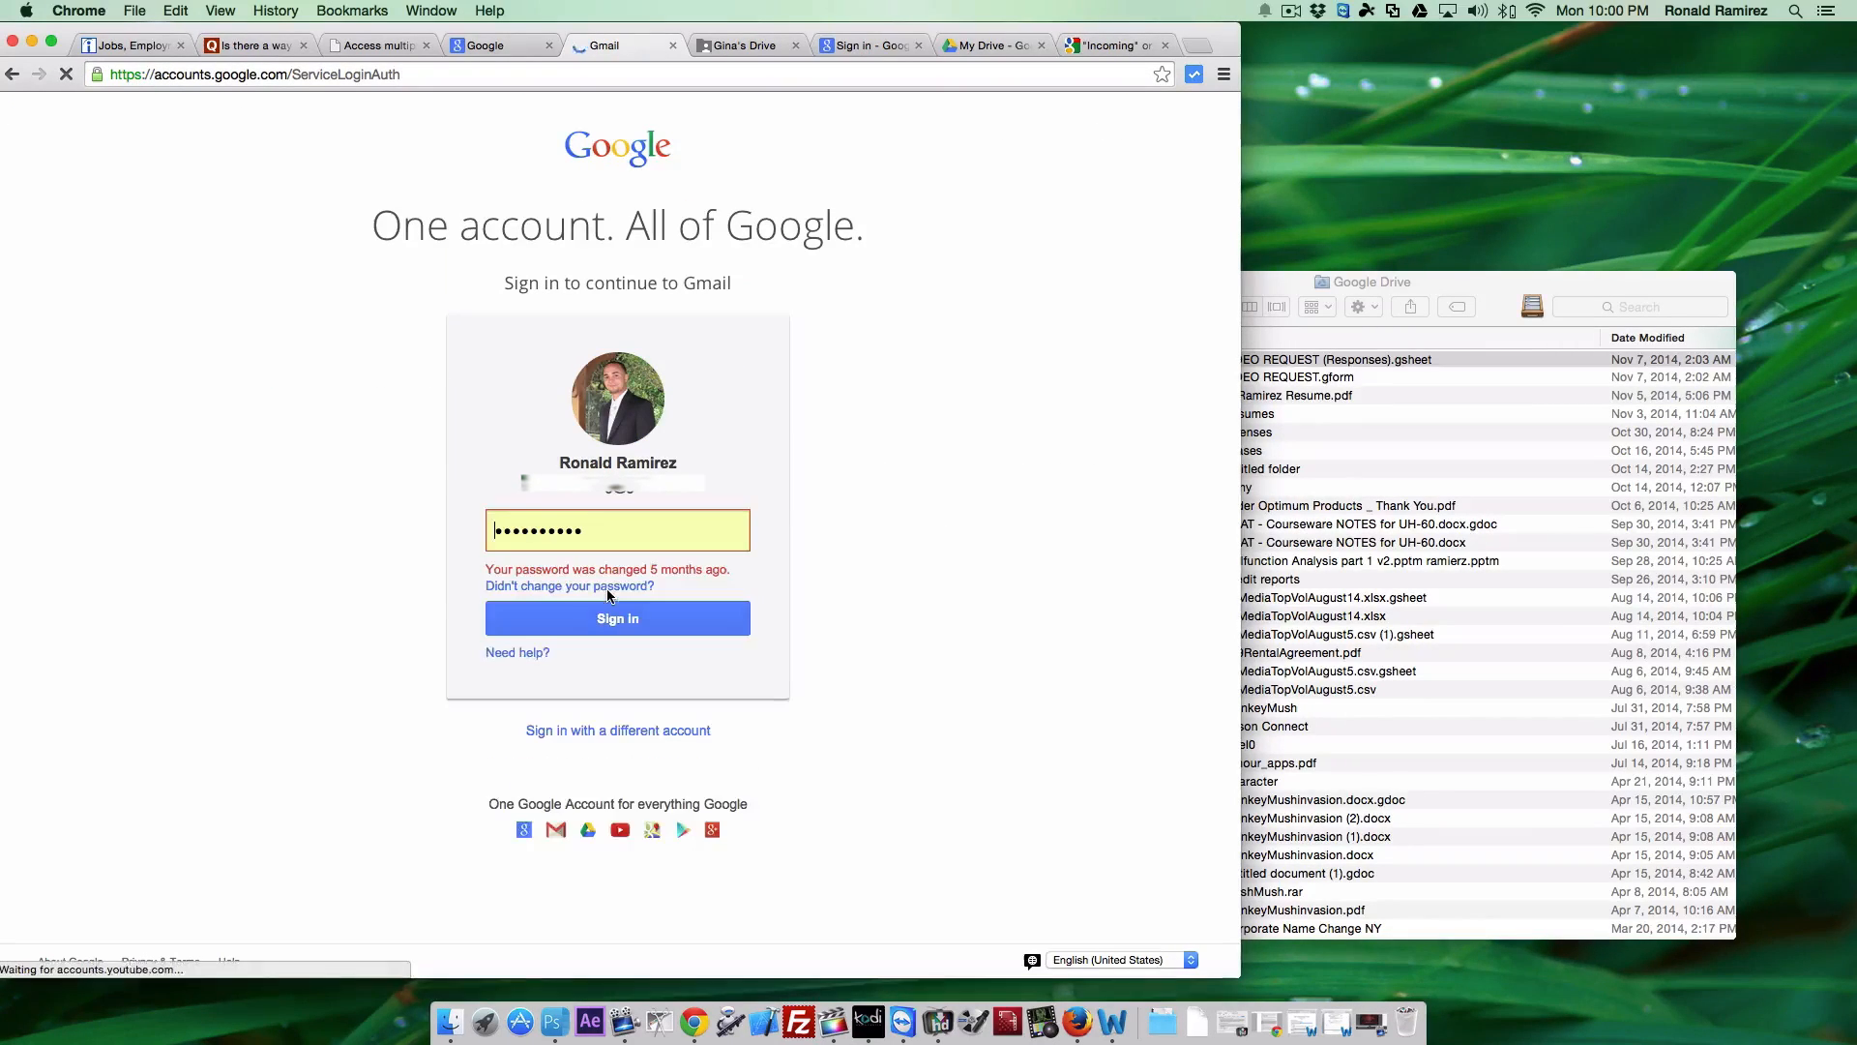
left_click(617, 619)
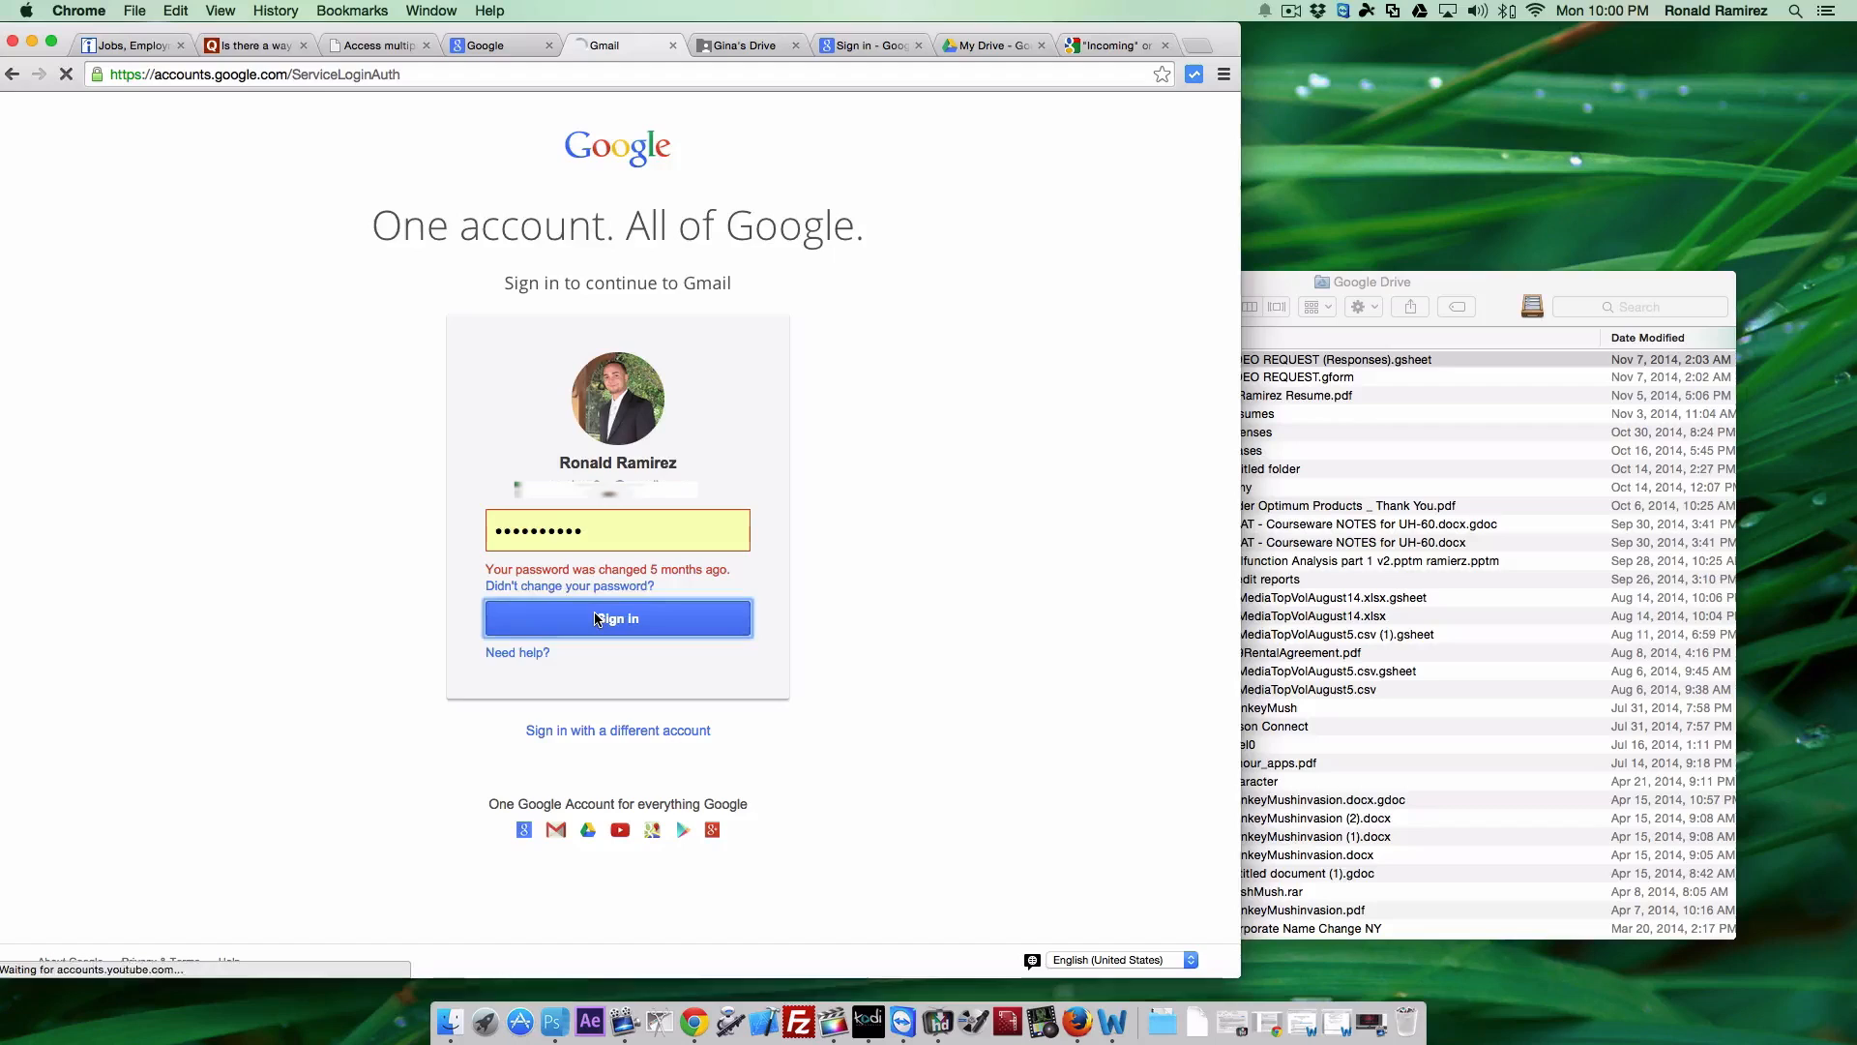
left_click(617, 619)
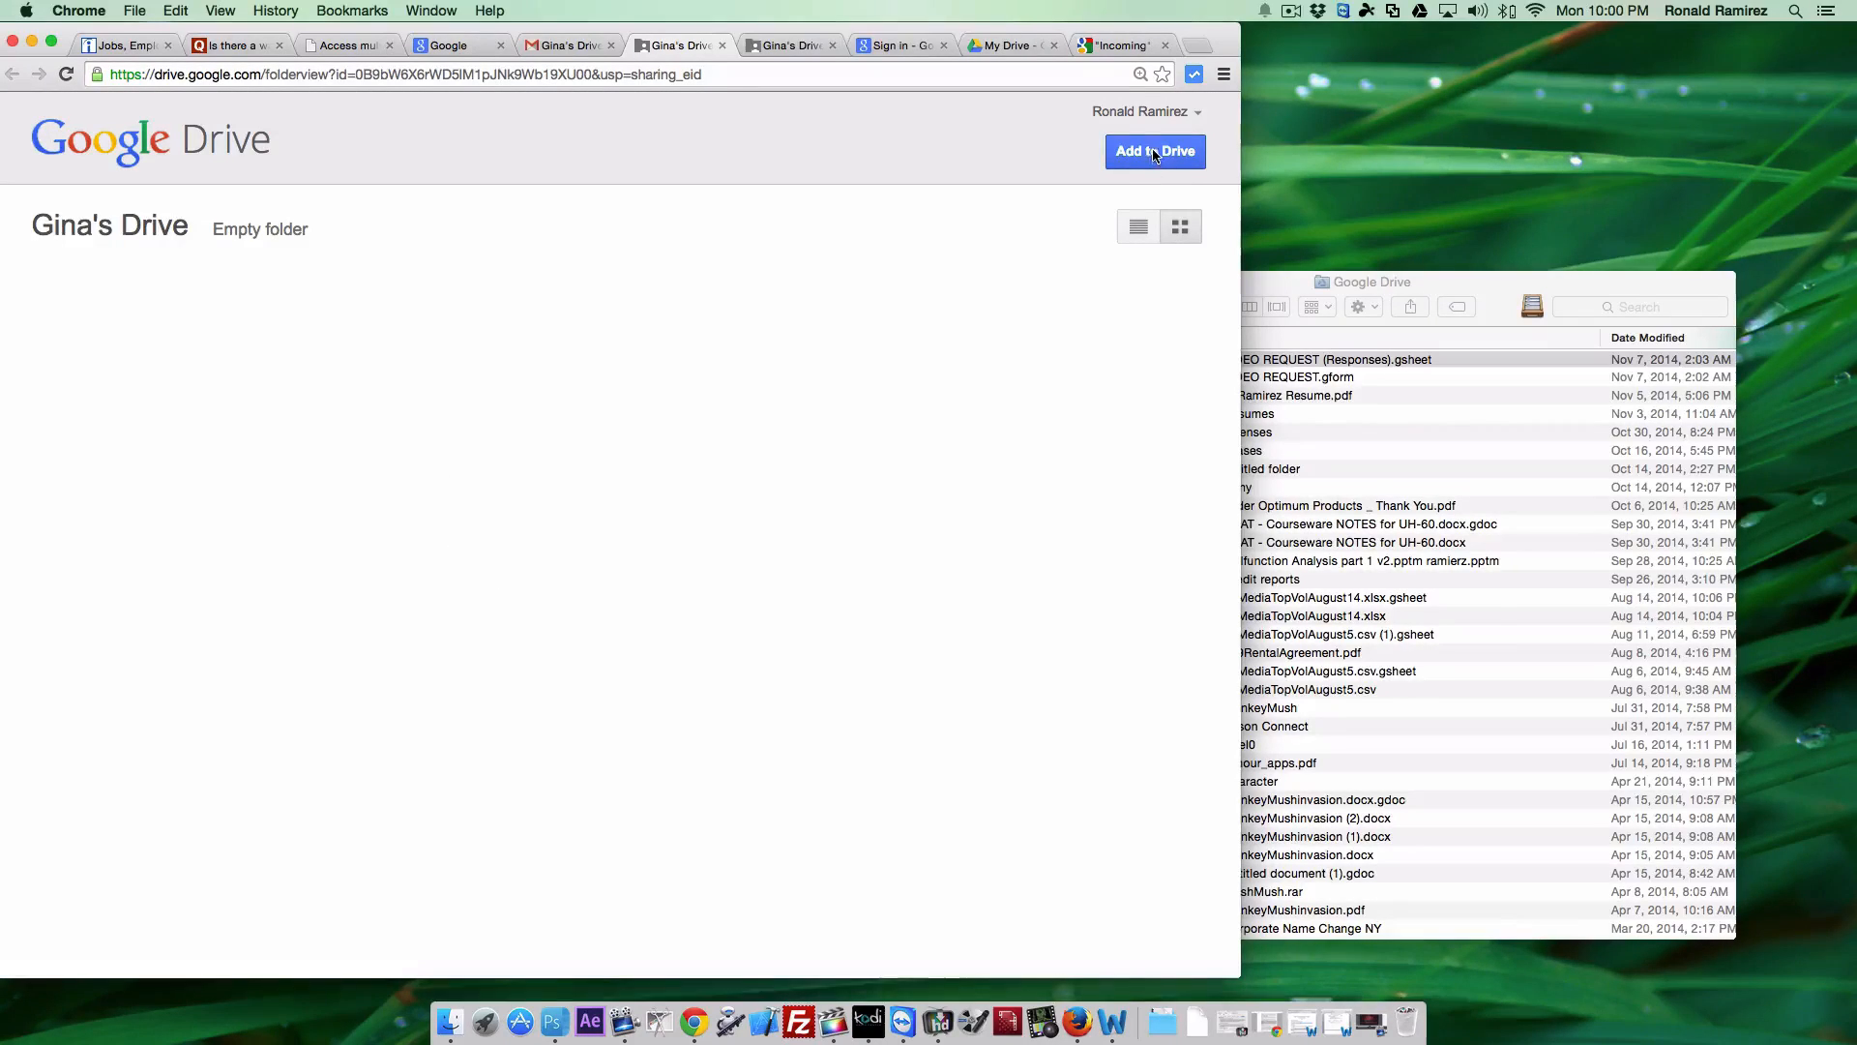
Add the shared Gina's Drive folder to the primary account's My Drive.
left_click(1155, 151)
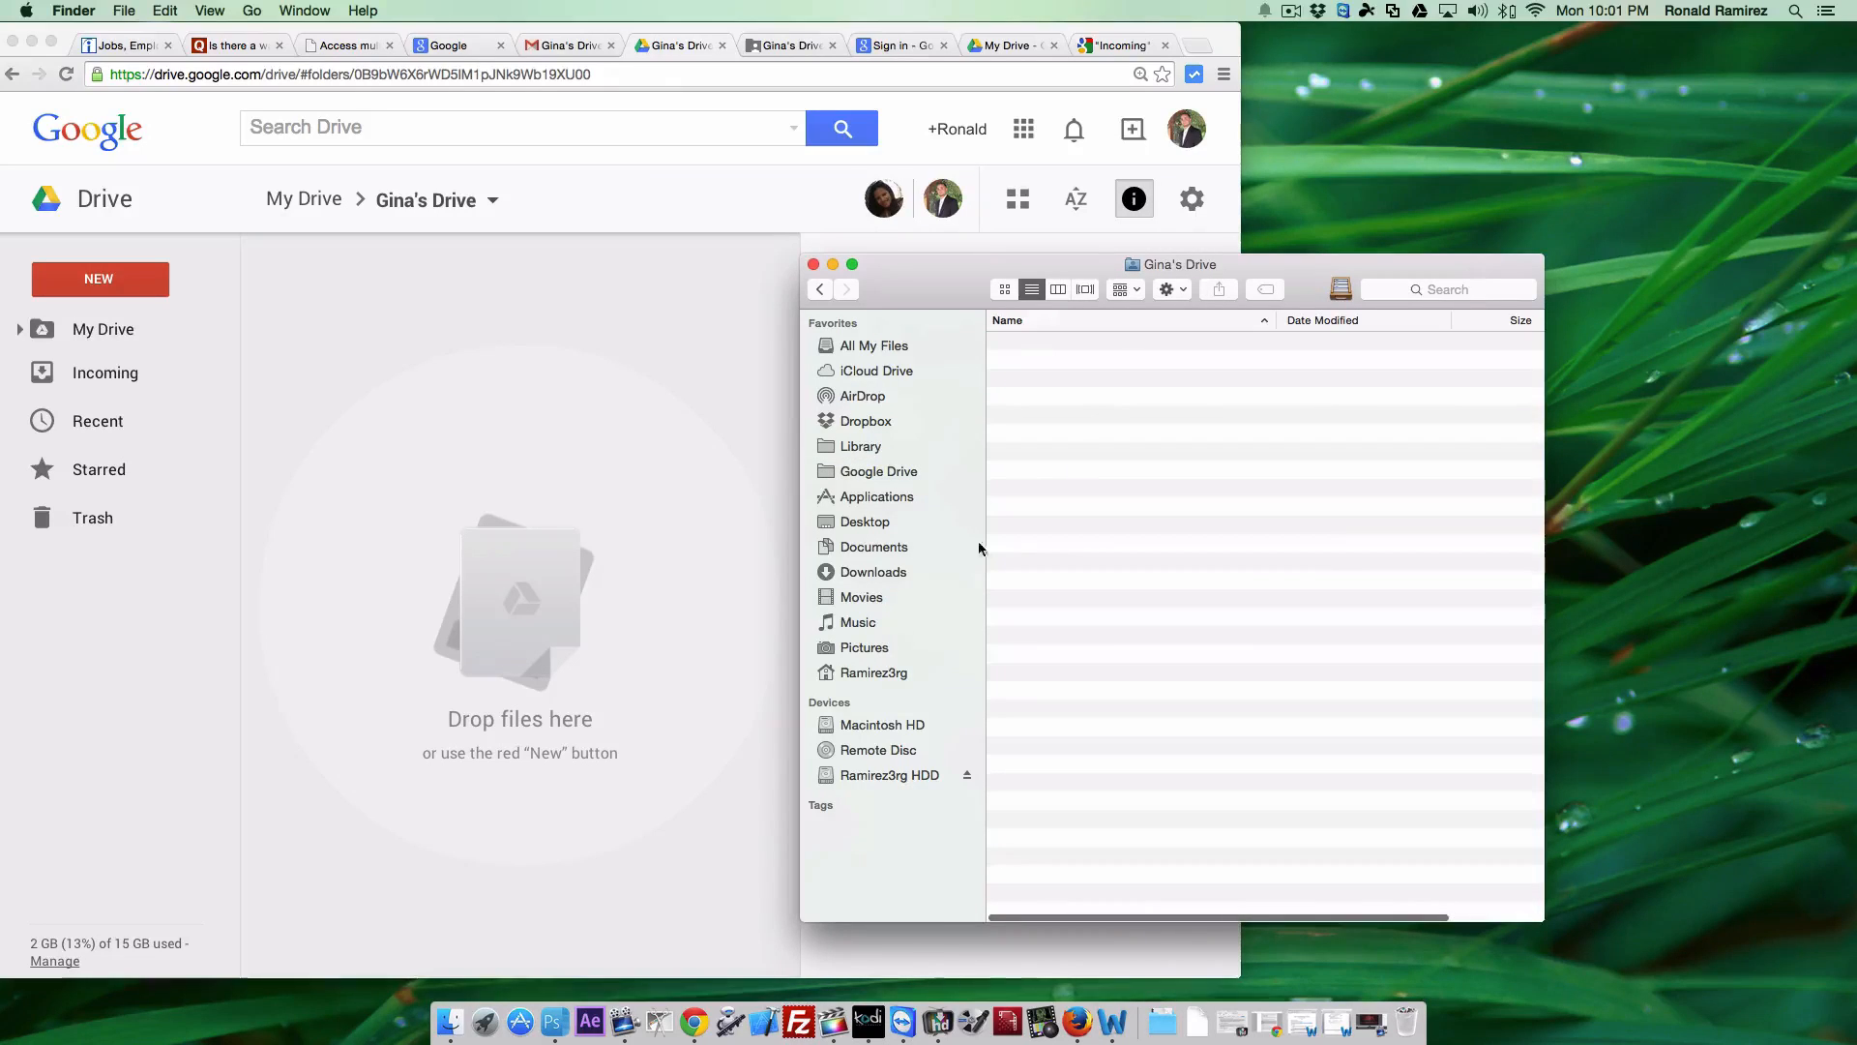
Create a new folder named Resumes inside Gina's Drive in Finder.
left_click(1172, 289)
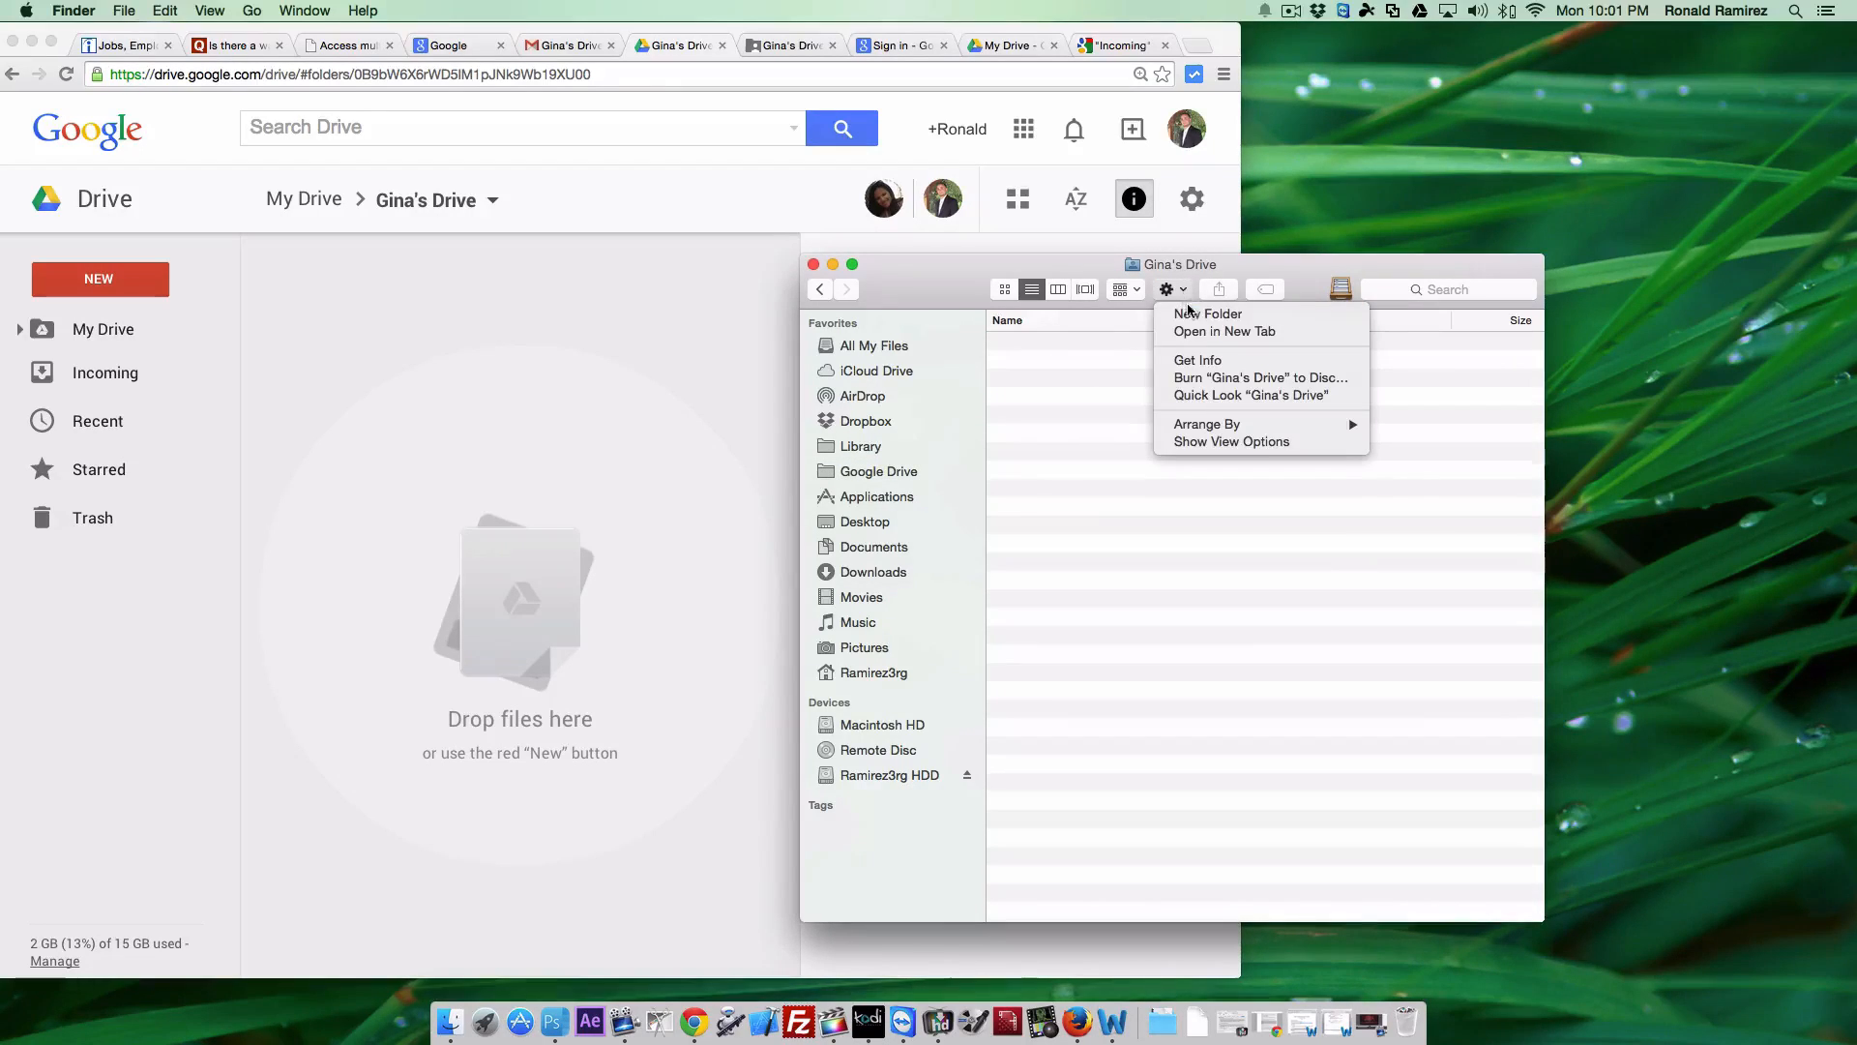
left_click(1207, 313)
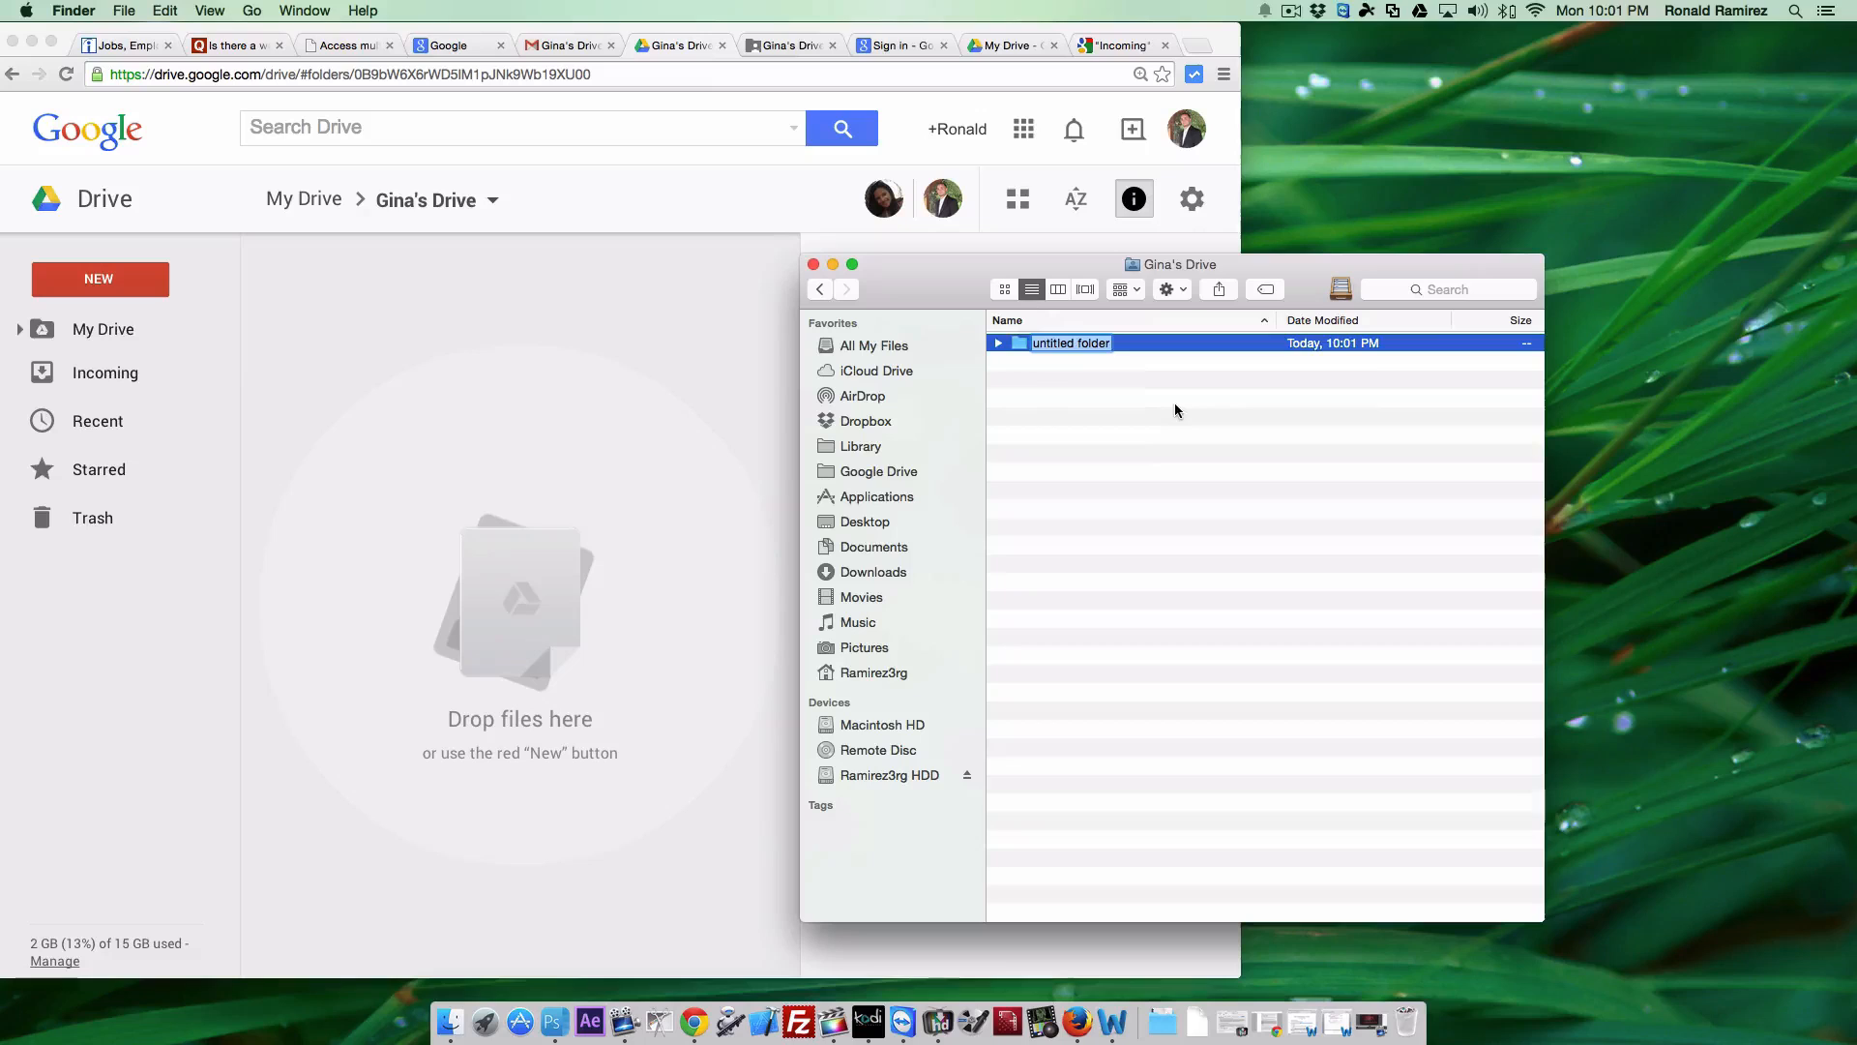
type("Resumes")
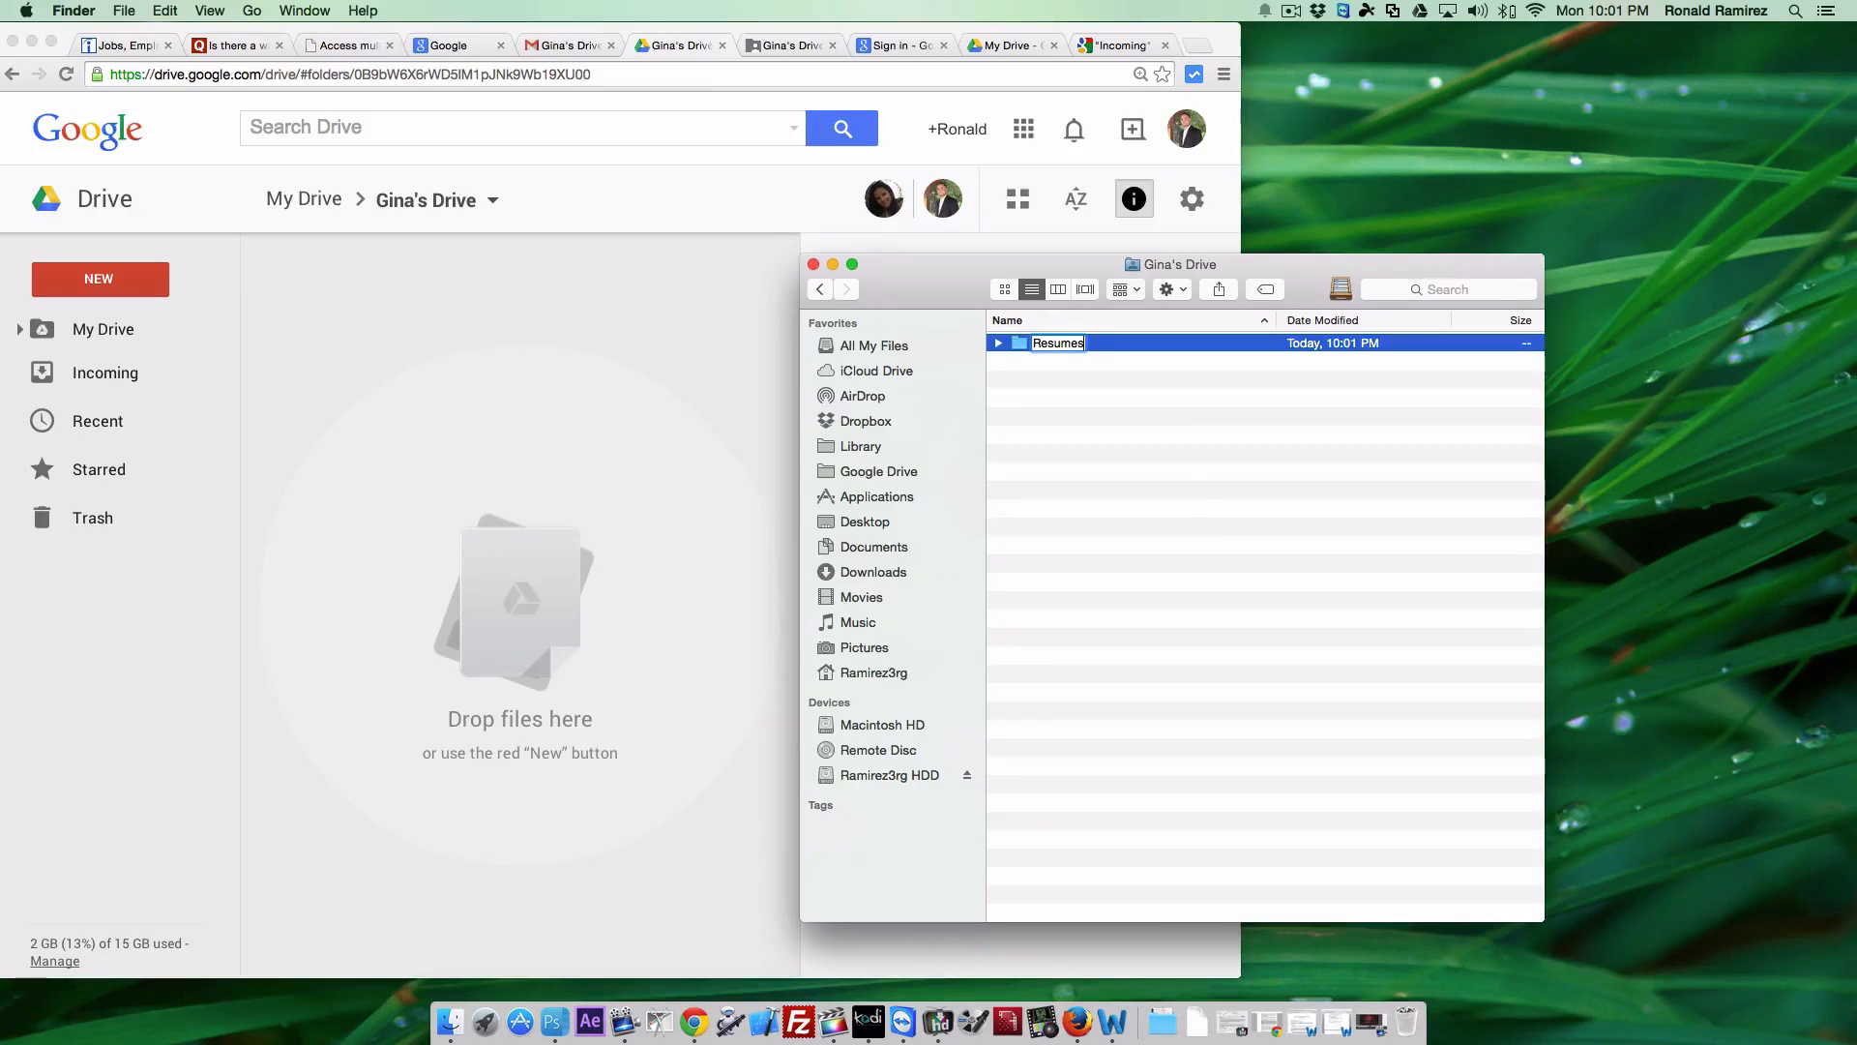
key("Return")
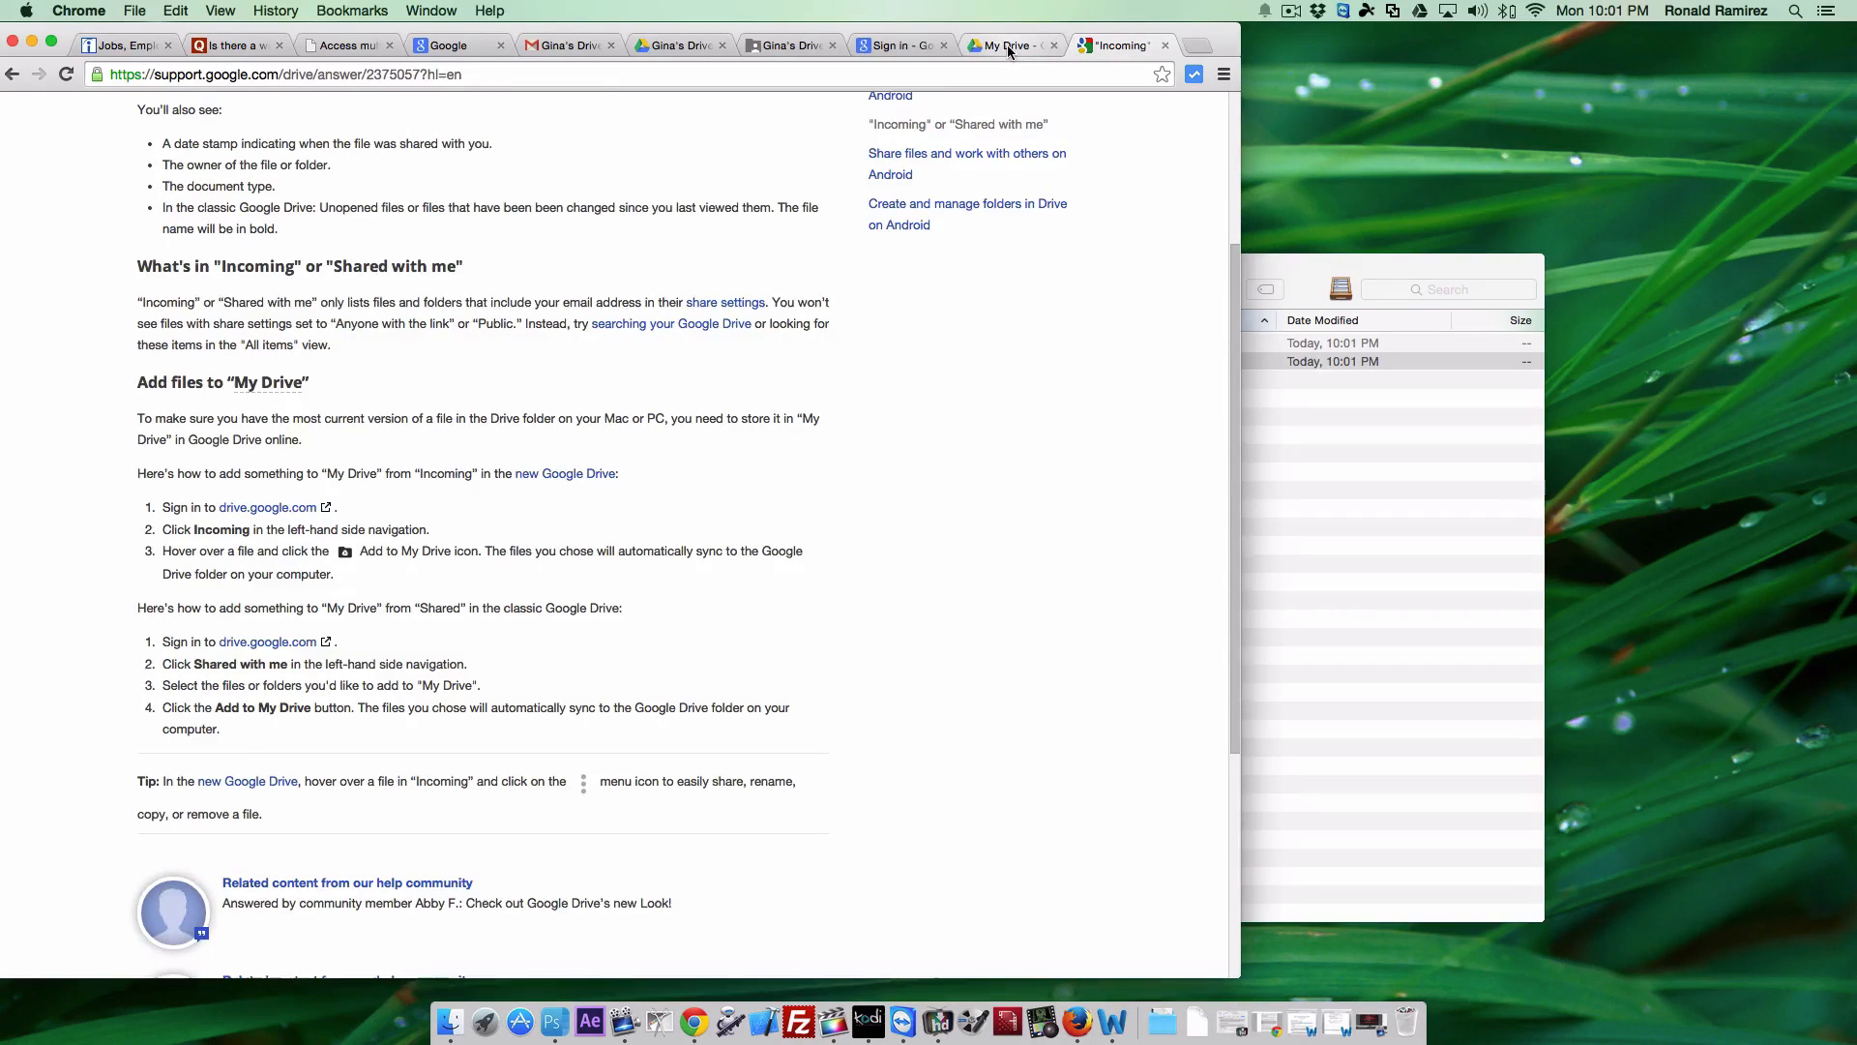
Return to the My Drive page and open the Gina's Drive folder.
left_click(1000, 45)
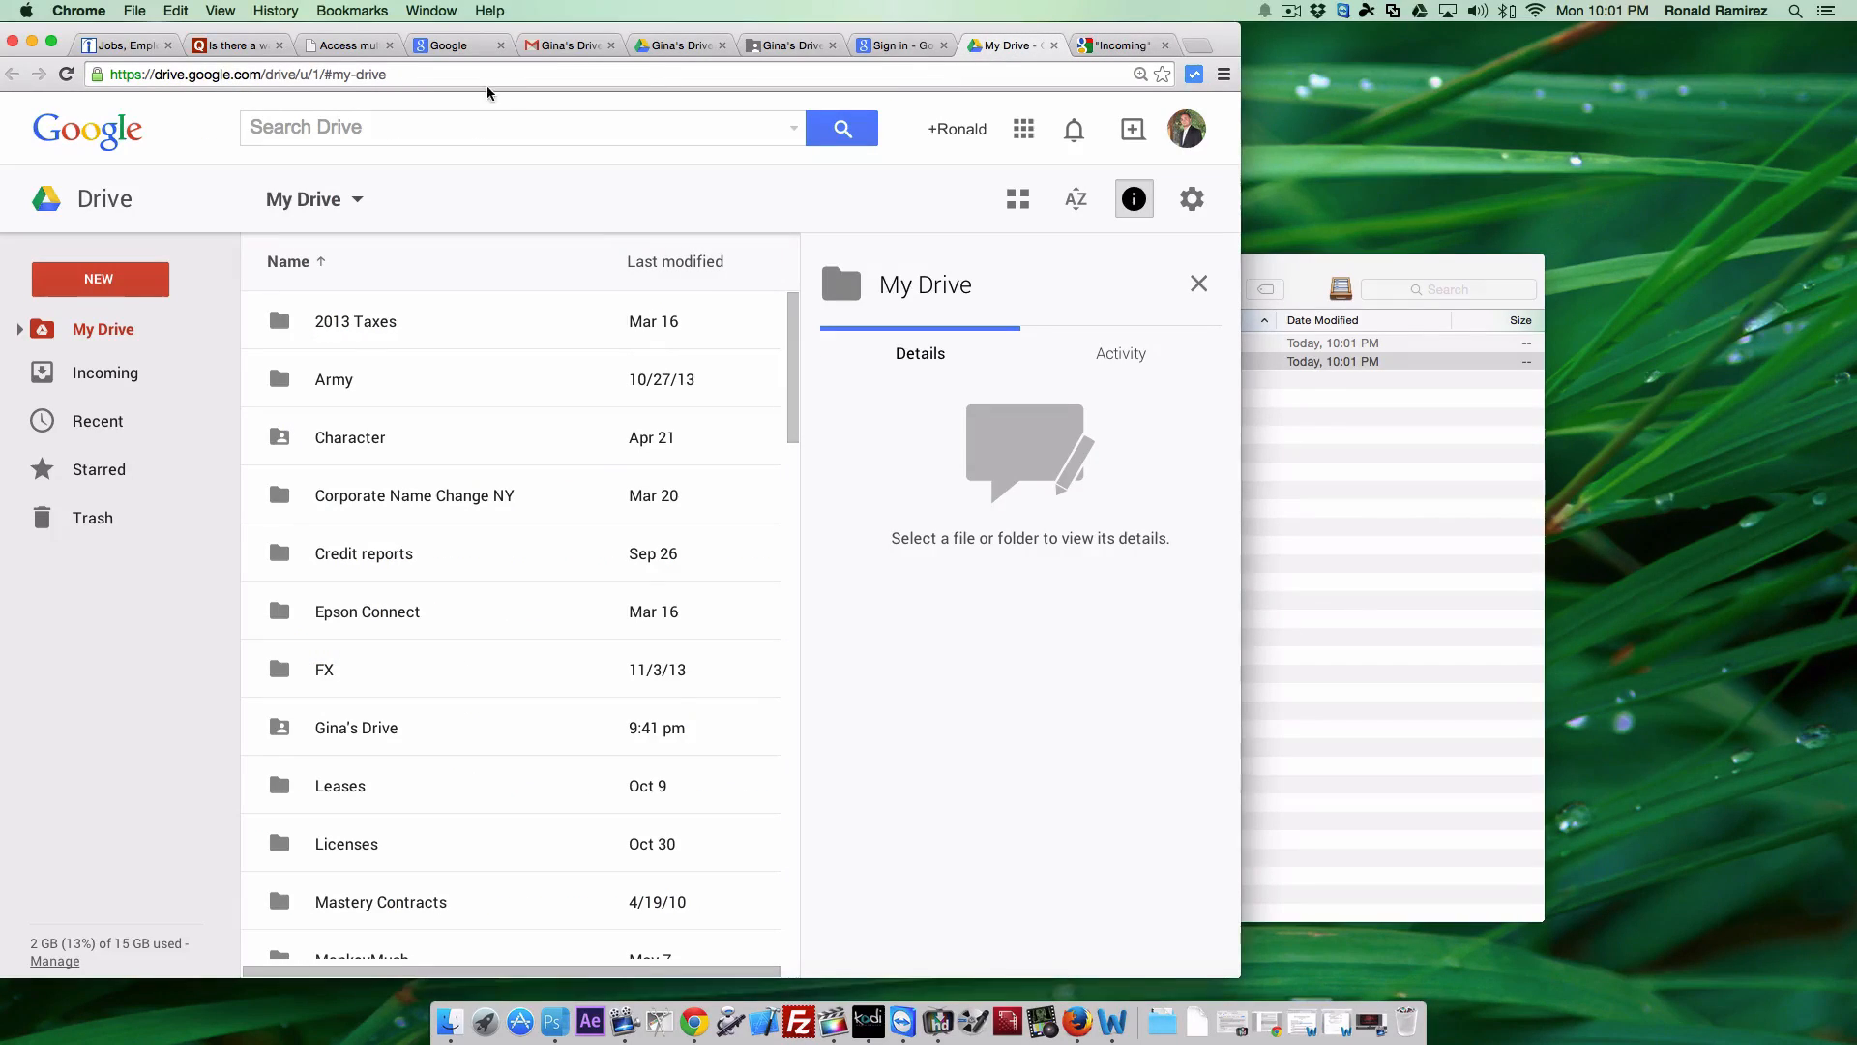
left_click(66, 74)
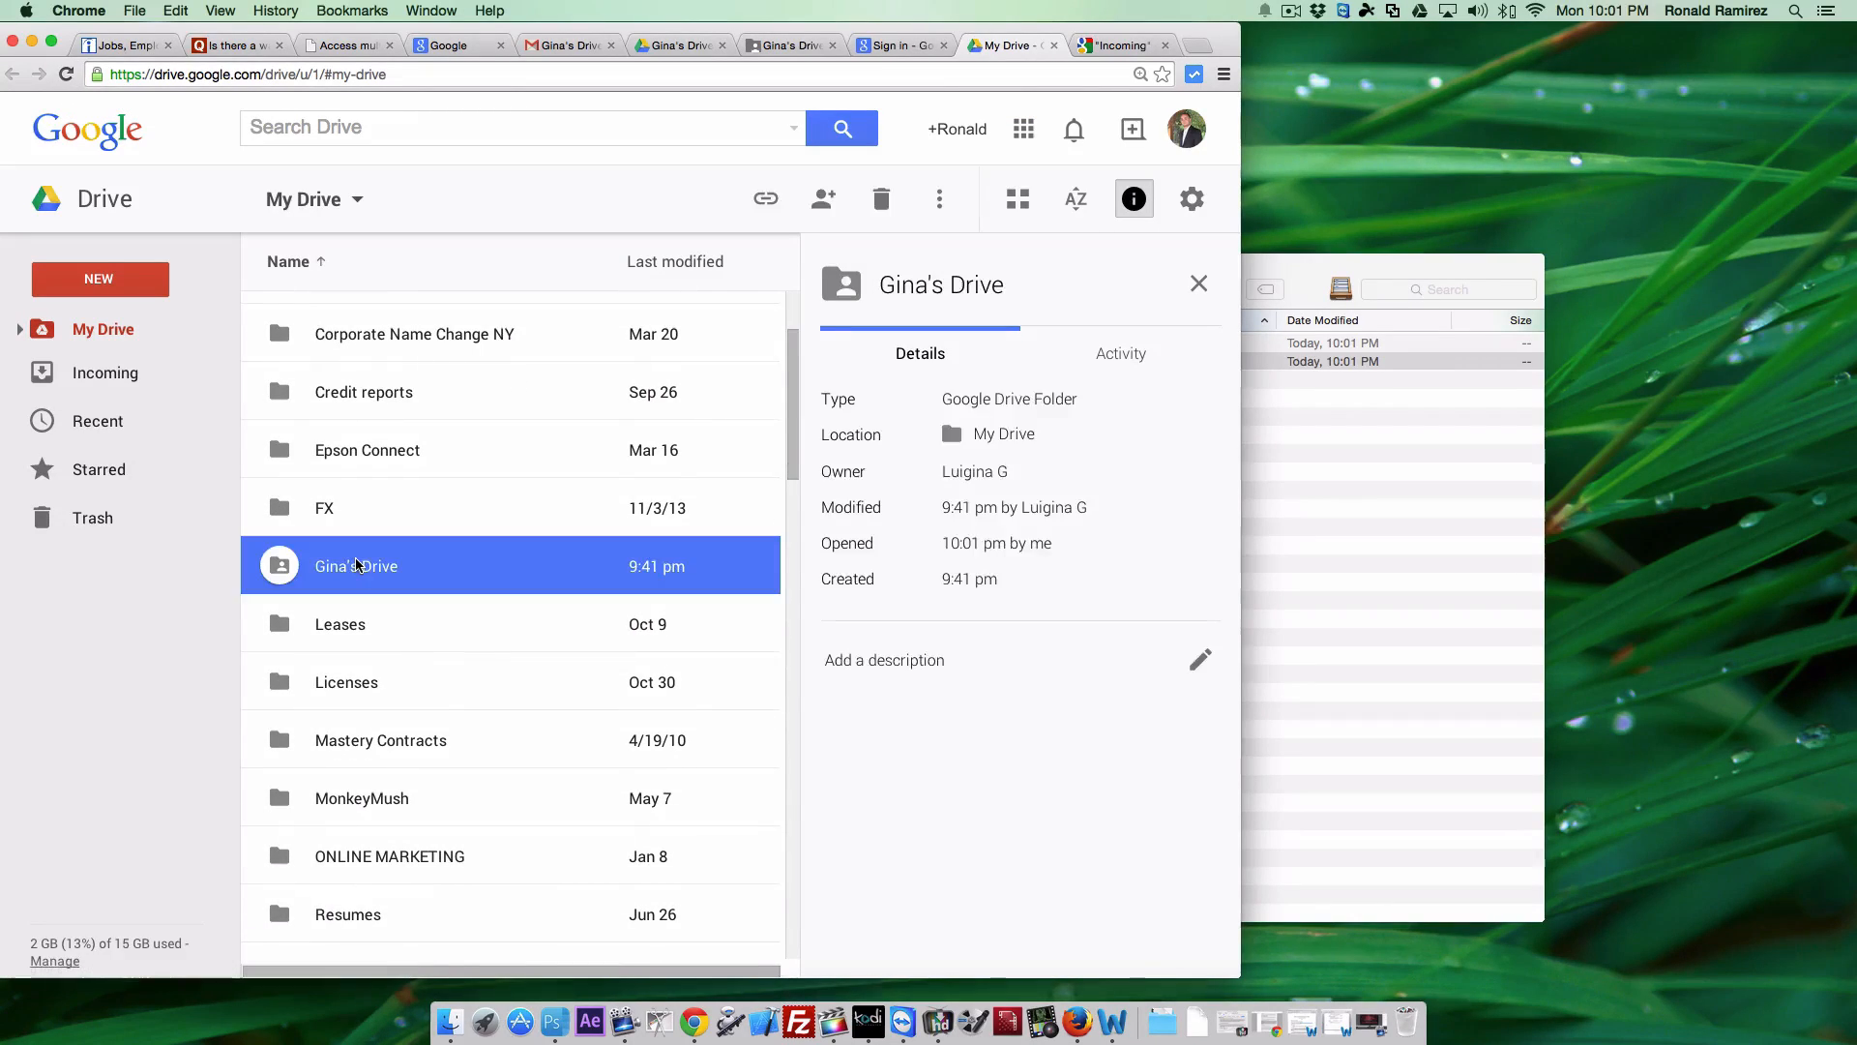
double_click(356, 565)
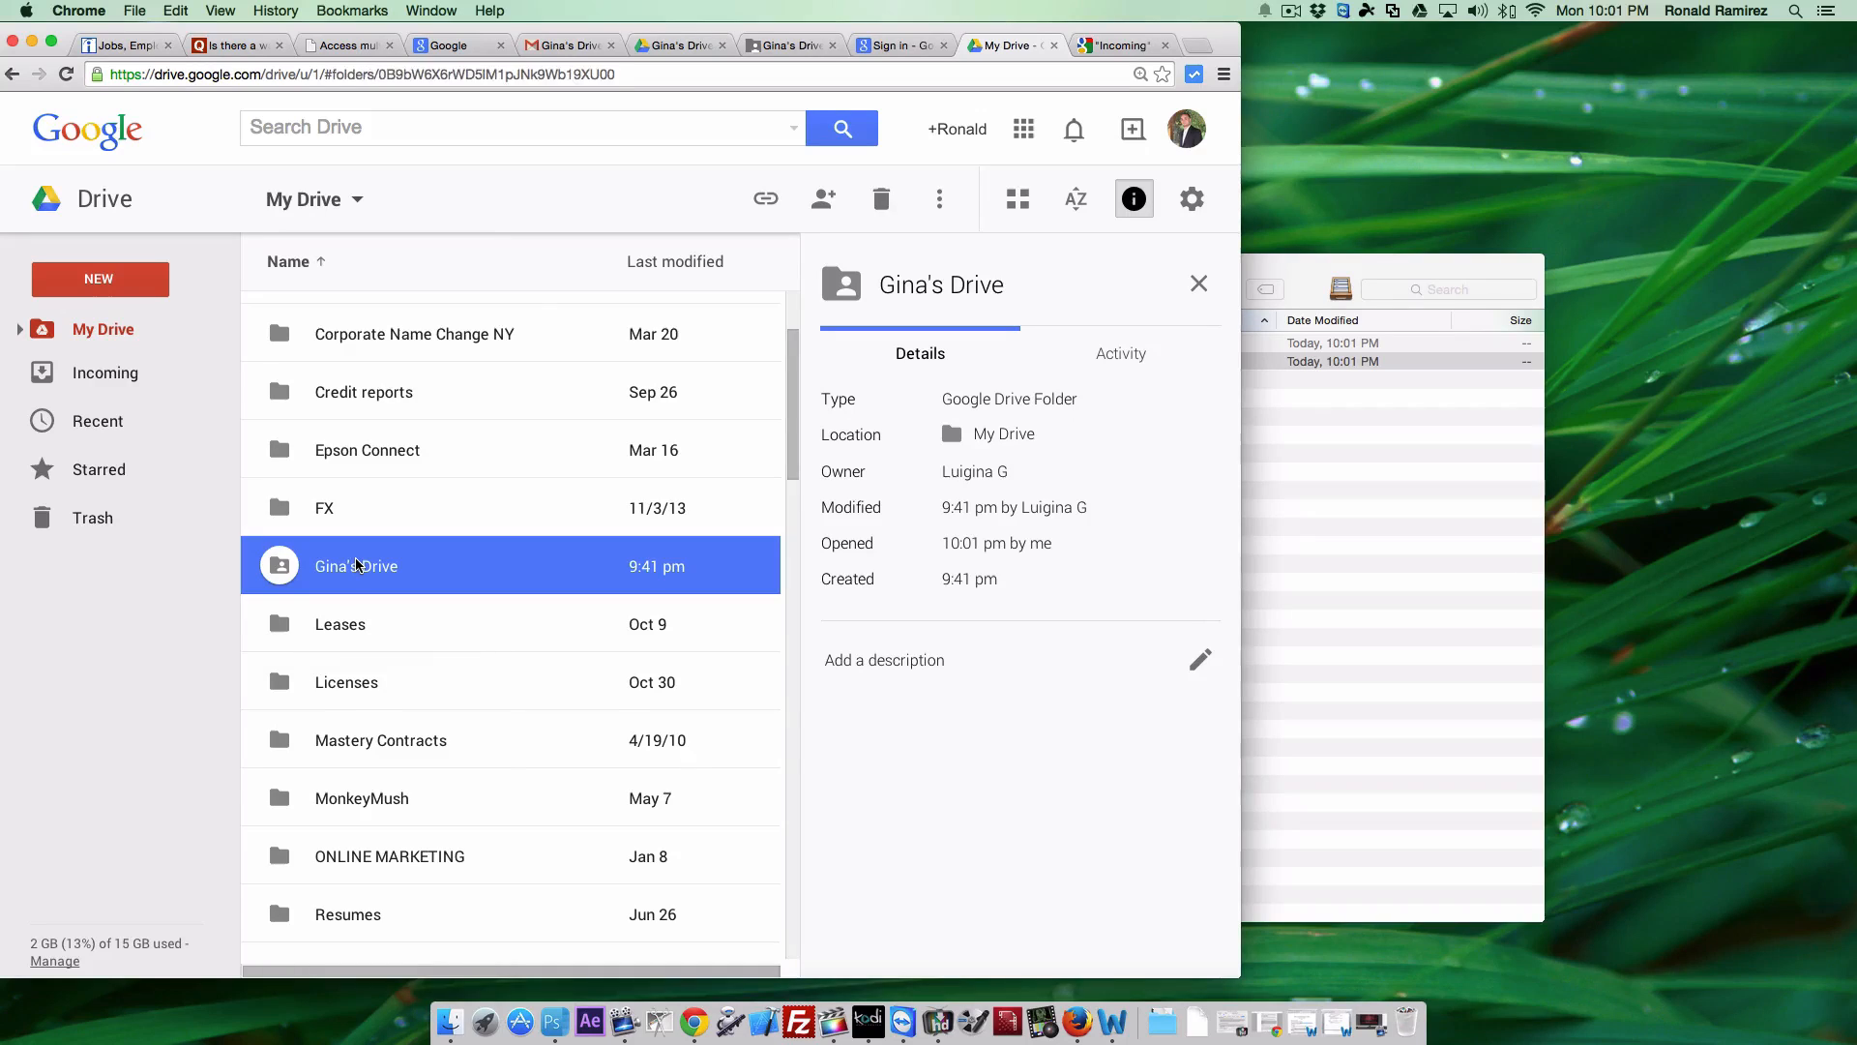
double_click(356, 565)
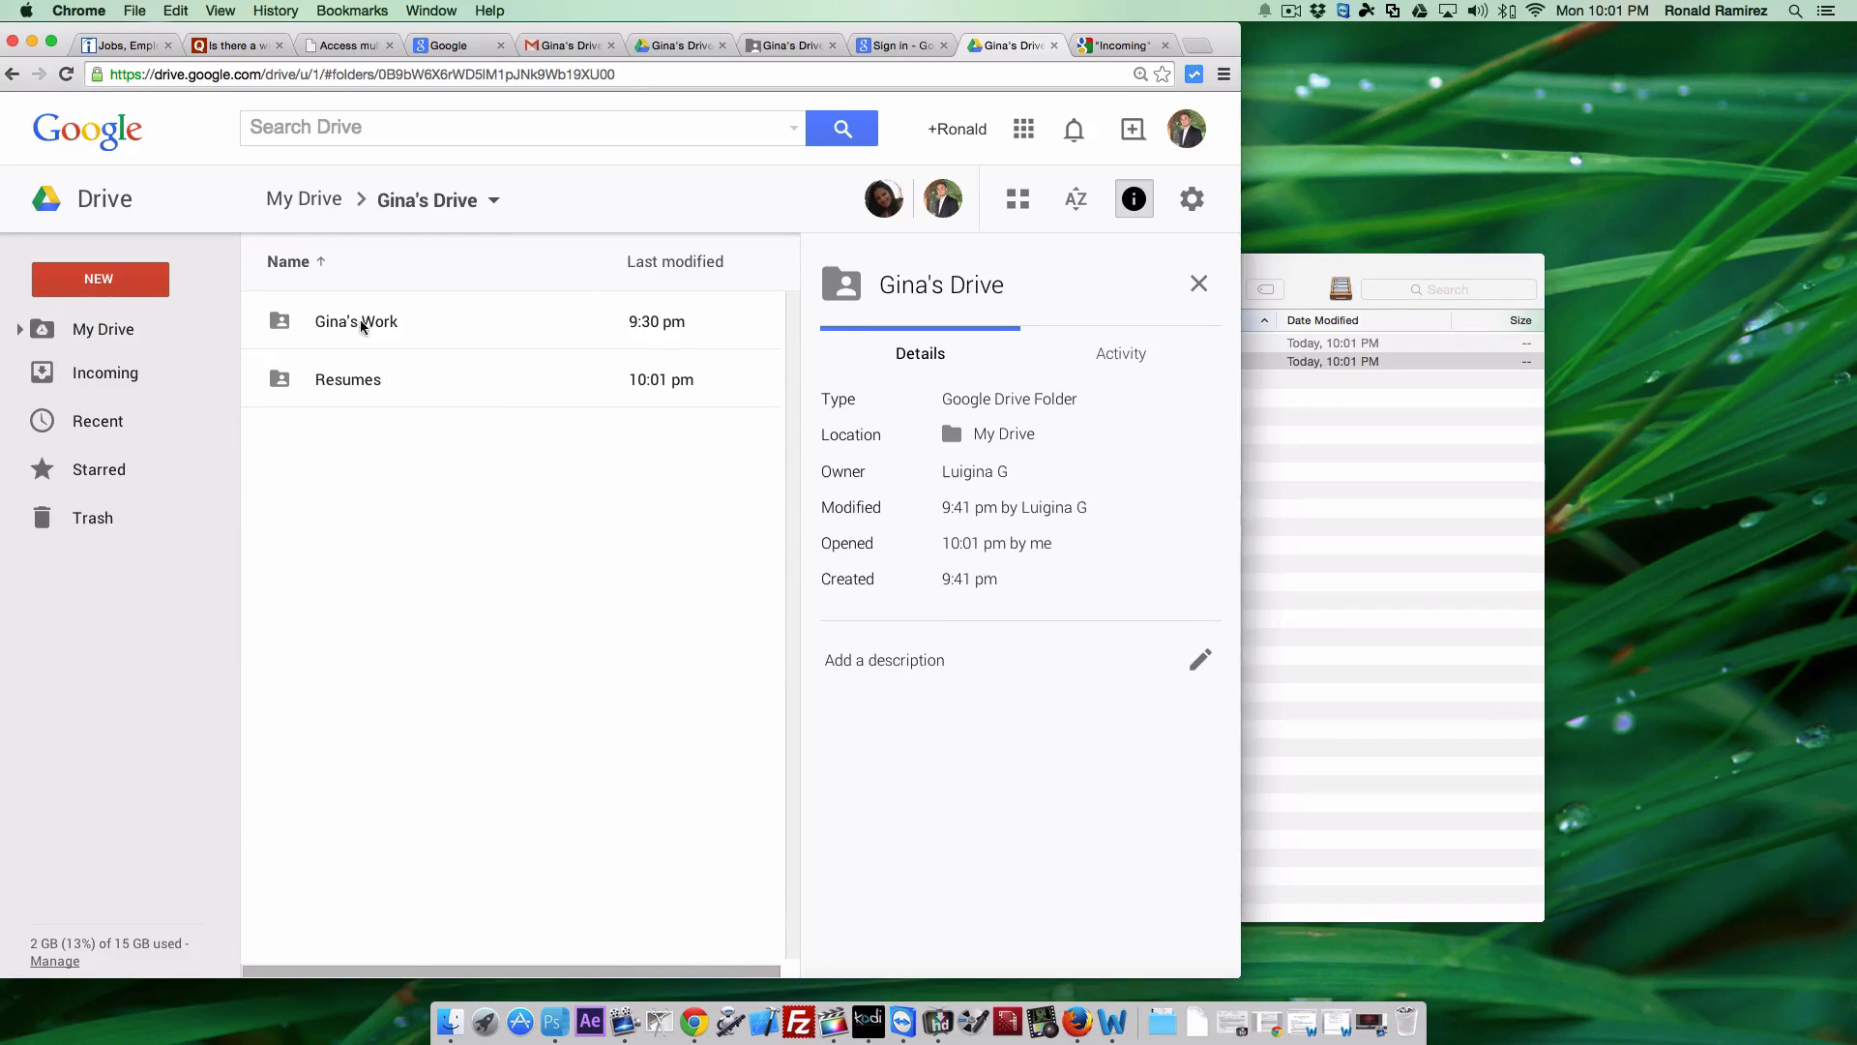
Peek into Gina's Work, then go back to Gina's Drive showing Resumes beside it.
double_click(356, 321)
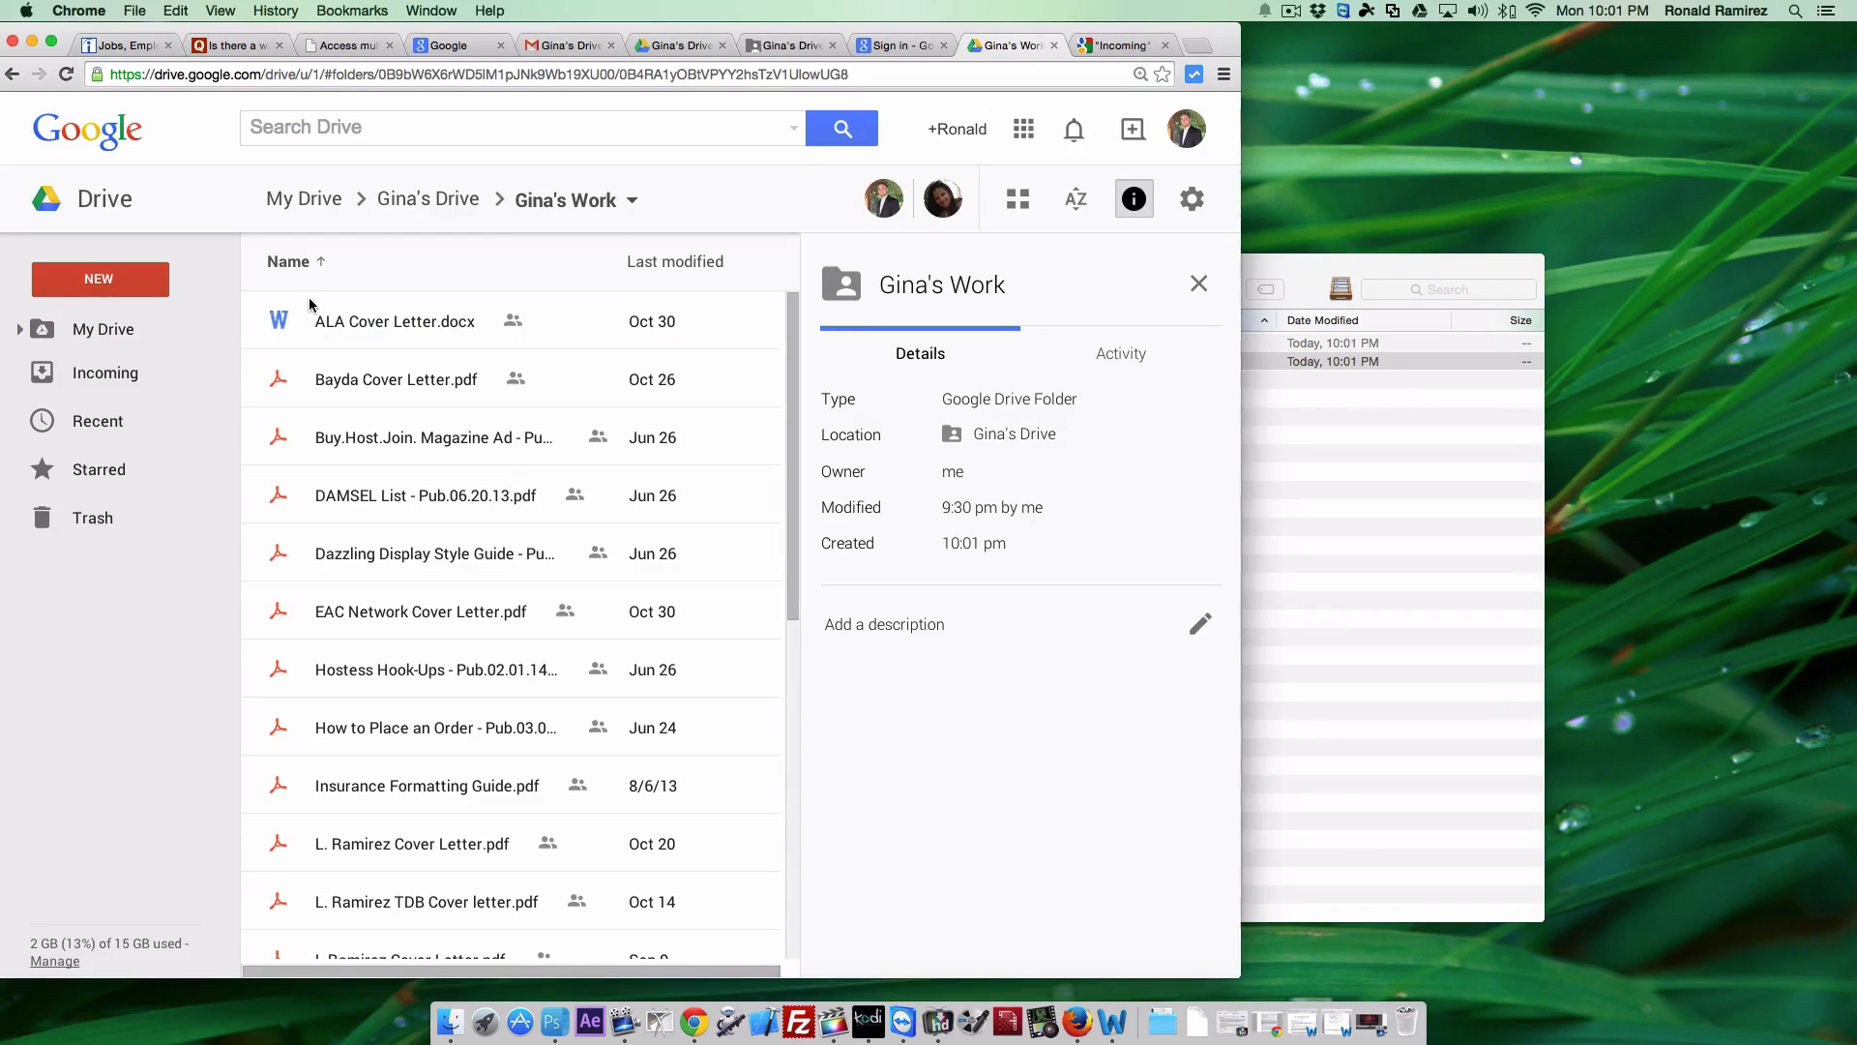
left_click(427, 200)
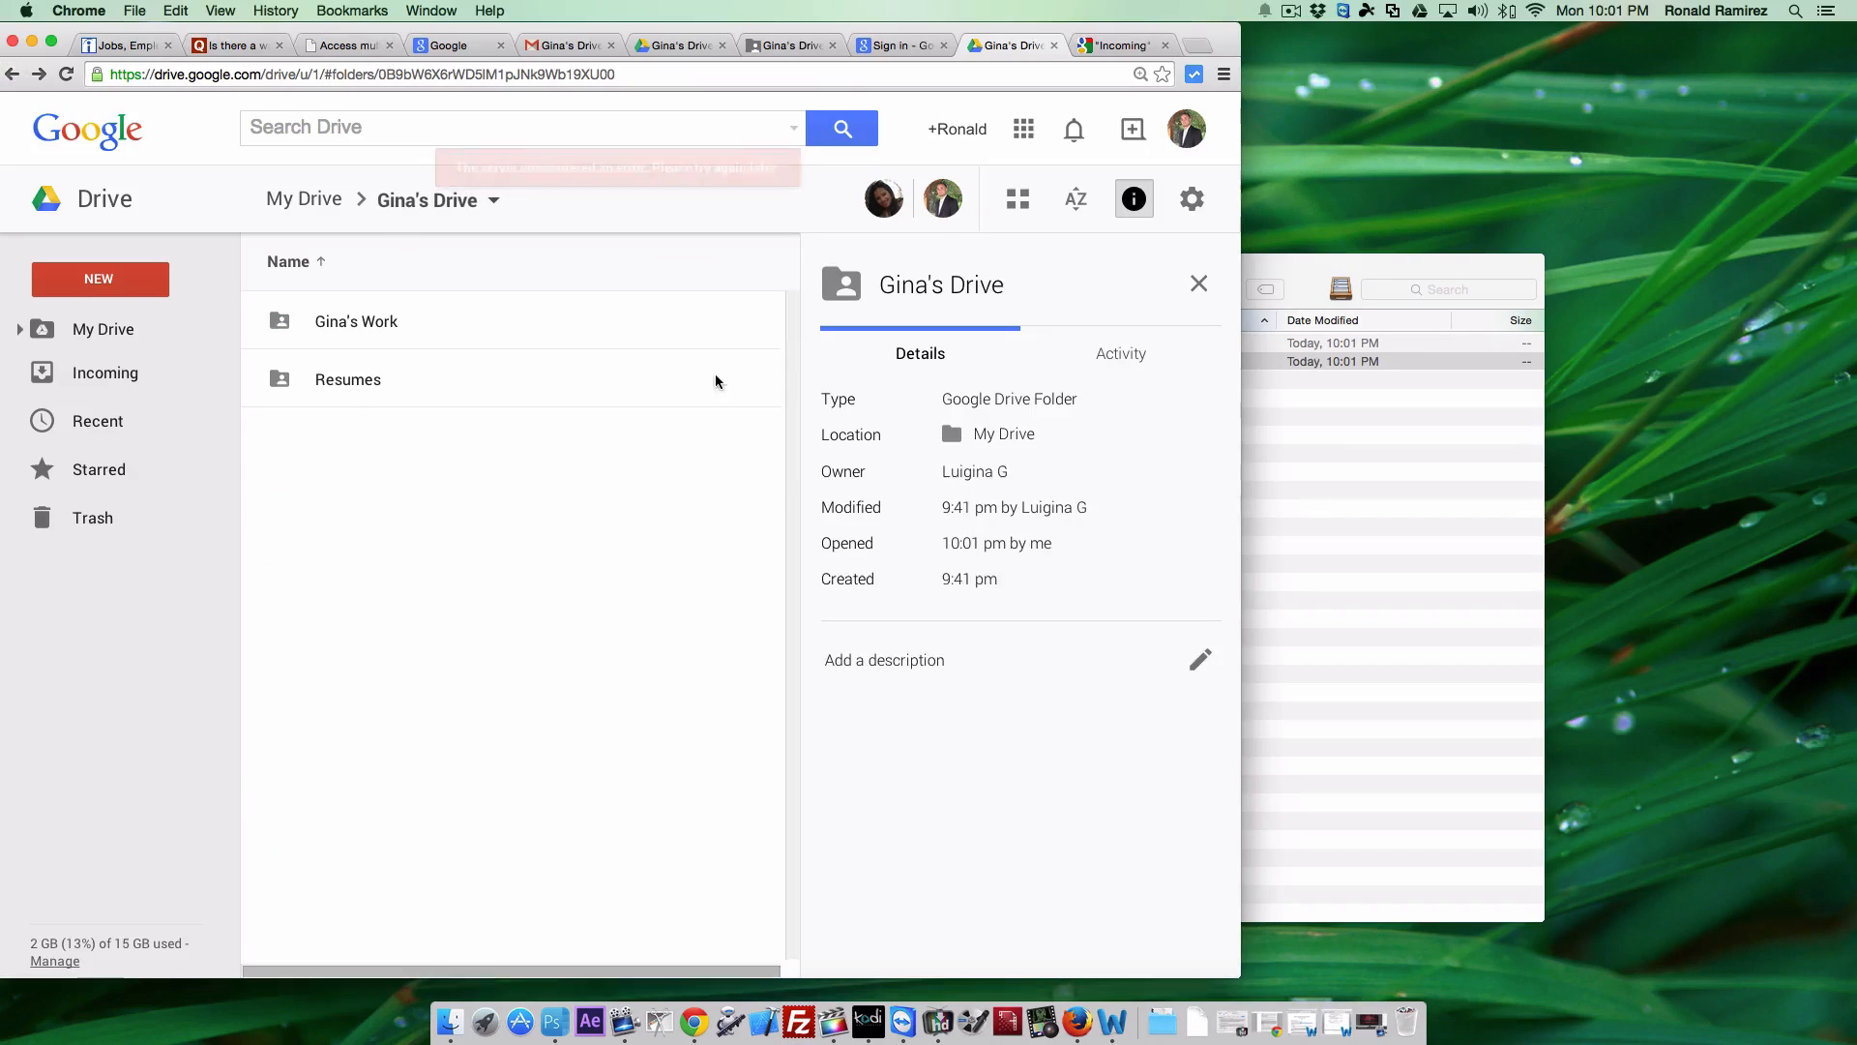